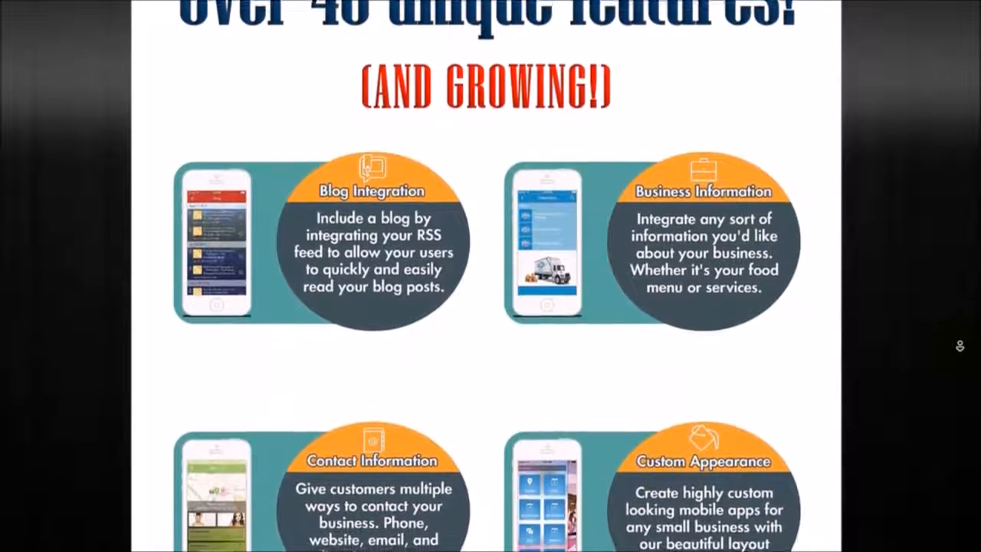
# Scroll the features flyer past Blog Integration, Fan Wall and Event Listings to Membership and Notepad.
pyautogui.scroll(-3)
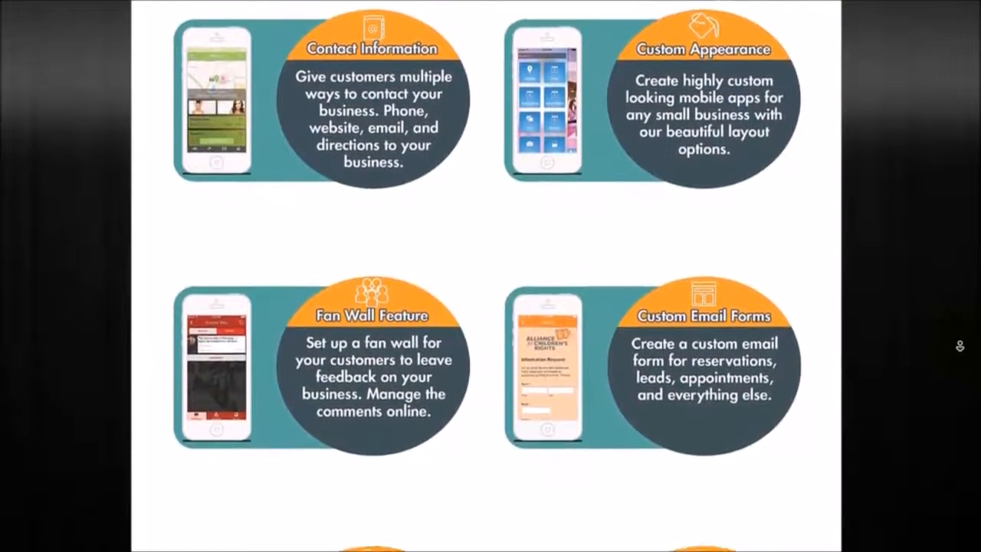
pyautogui.scroll(-3)
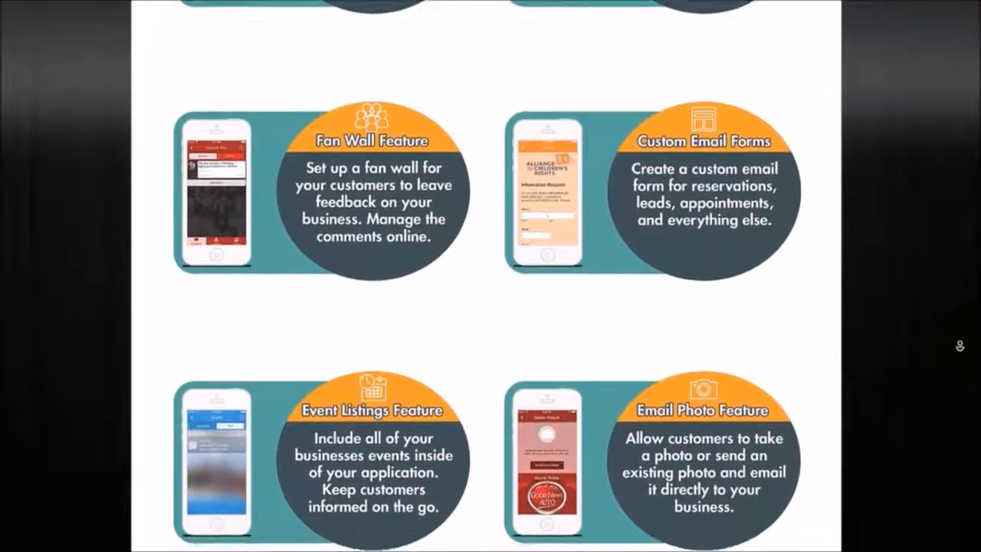
pyautogui.scroll(-3)
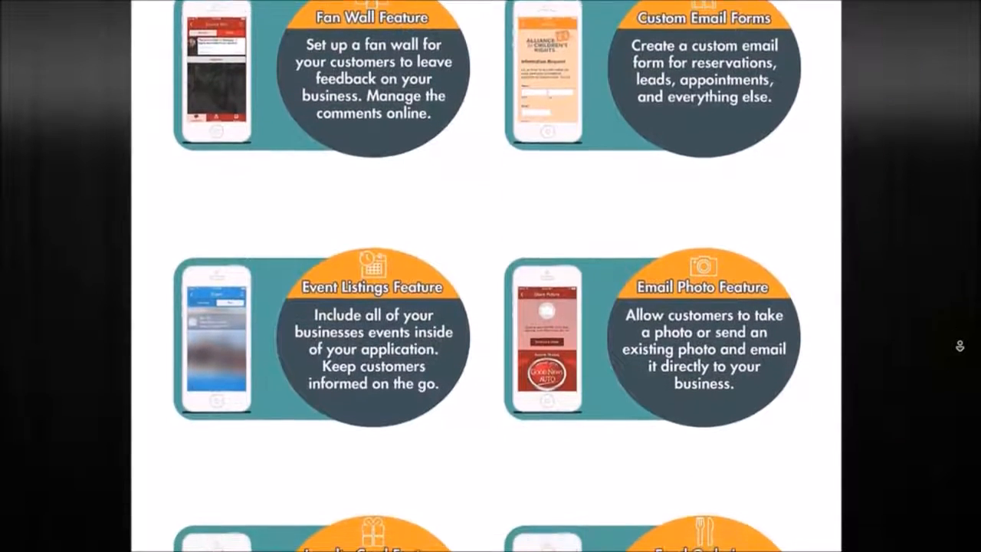
pyautogui.scroll(-3)
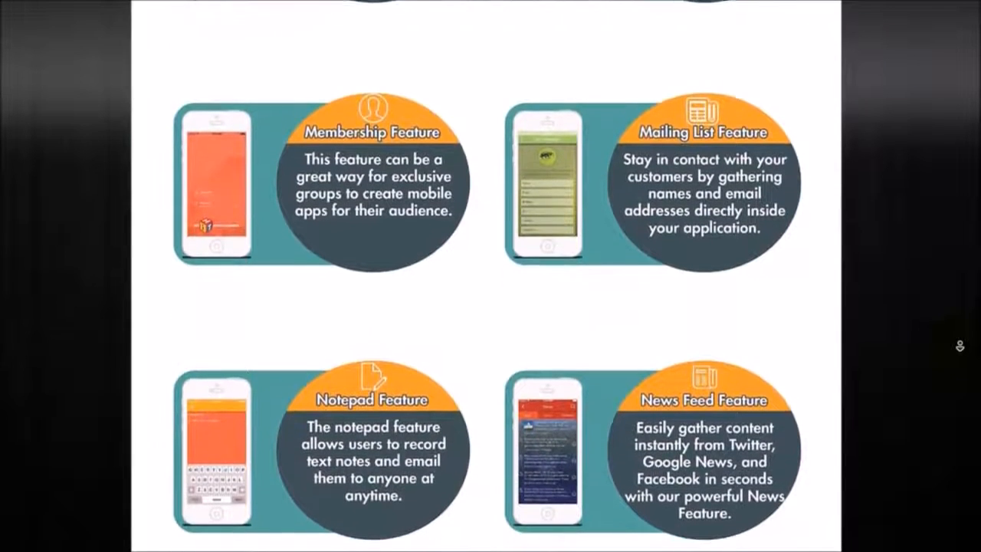
# Scroll past One Touch Calling and Newsfeed Stream to Push Notifications, Podcast and QR Coupons.
pyautogui.scroll(-3)
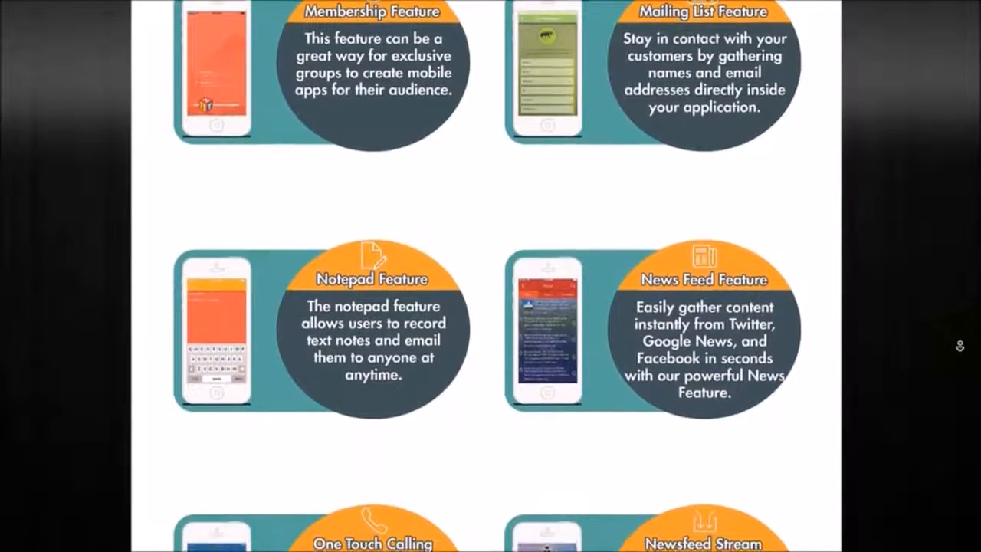
pyautogui.scroll(-3)
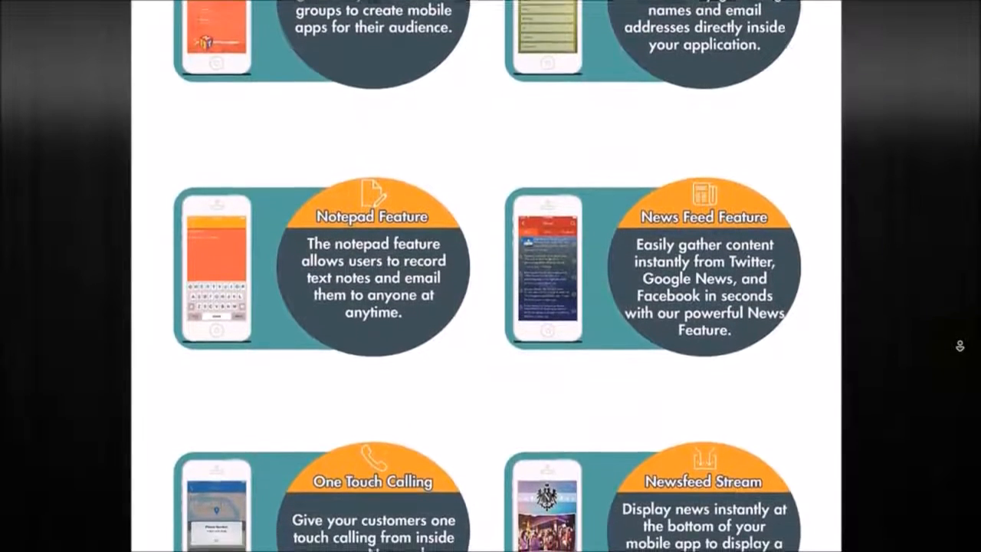
pyautogui.scroll(-3)
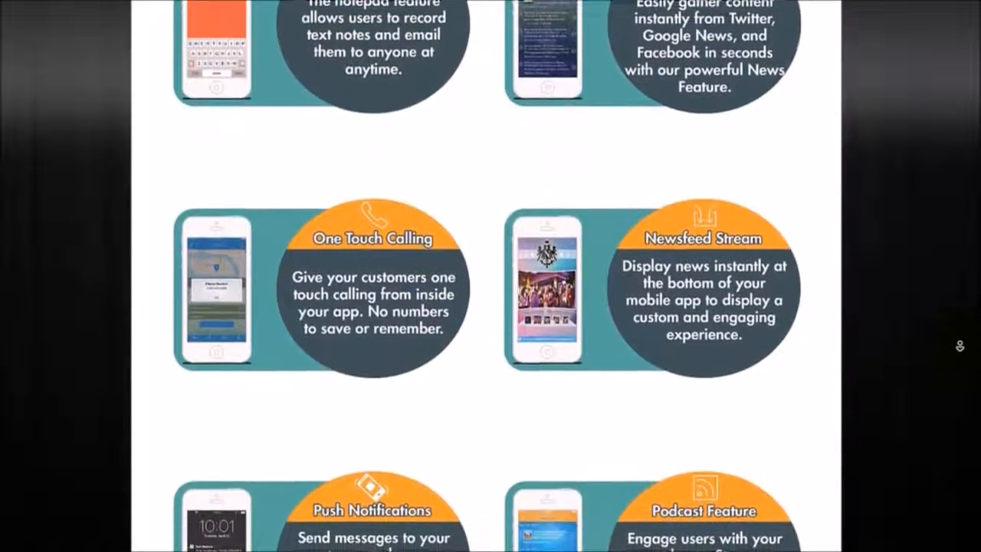
pyautogui.scroll(-3)
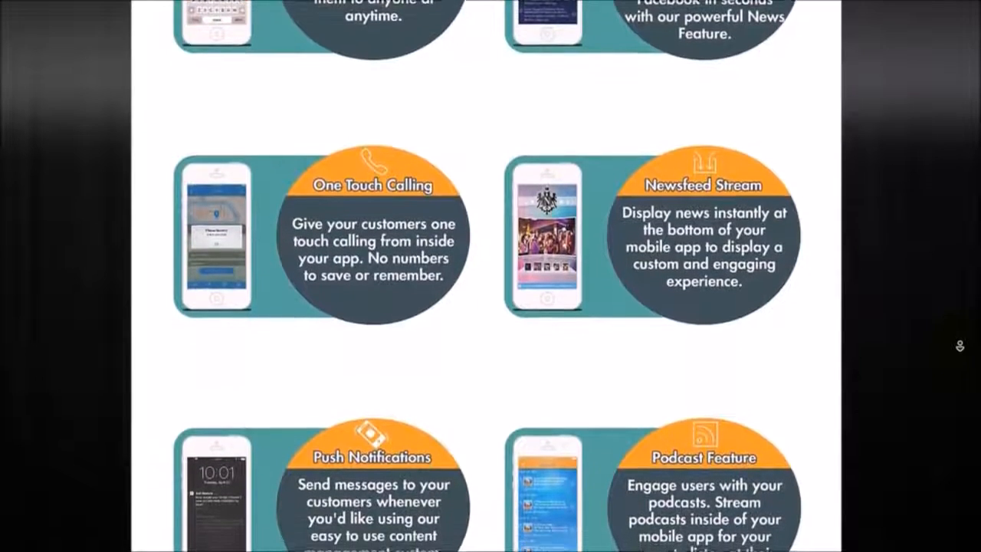
pyautogui.scroll(-3)
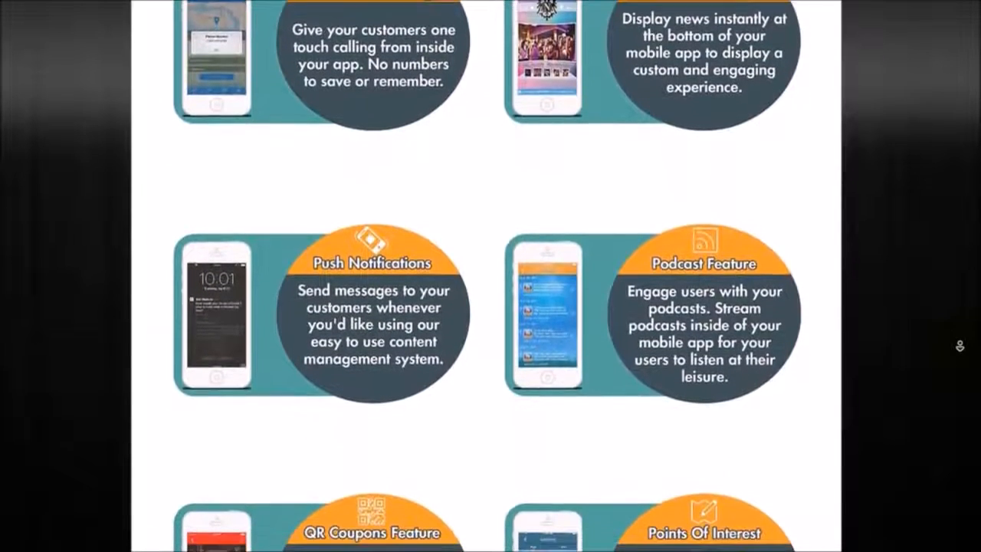
pyautogui.scroll(-3)
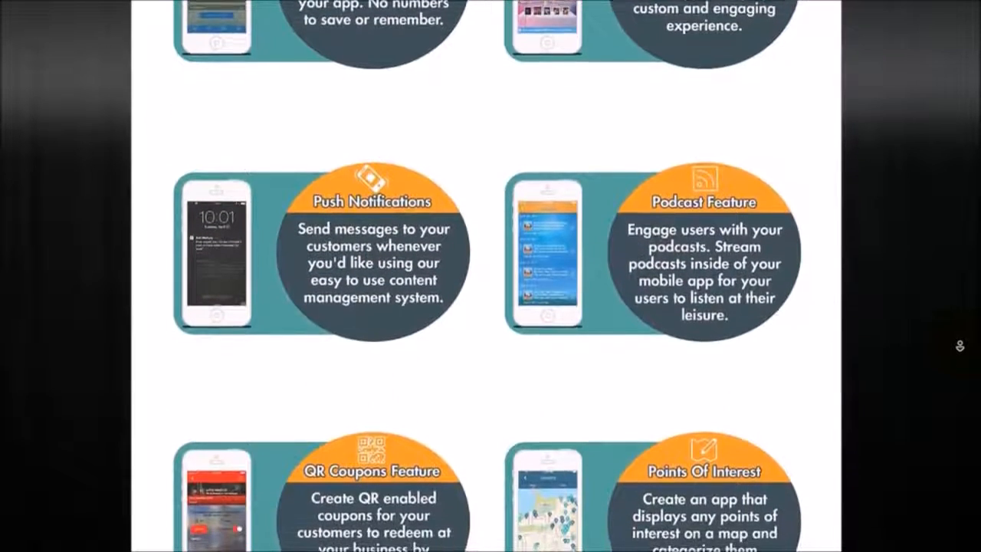
pyautogui.scroll(-3)
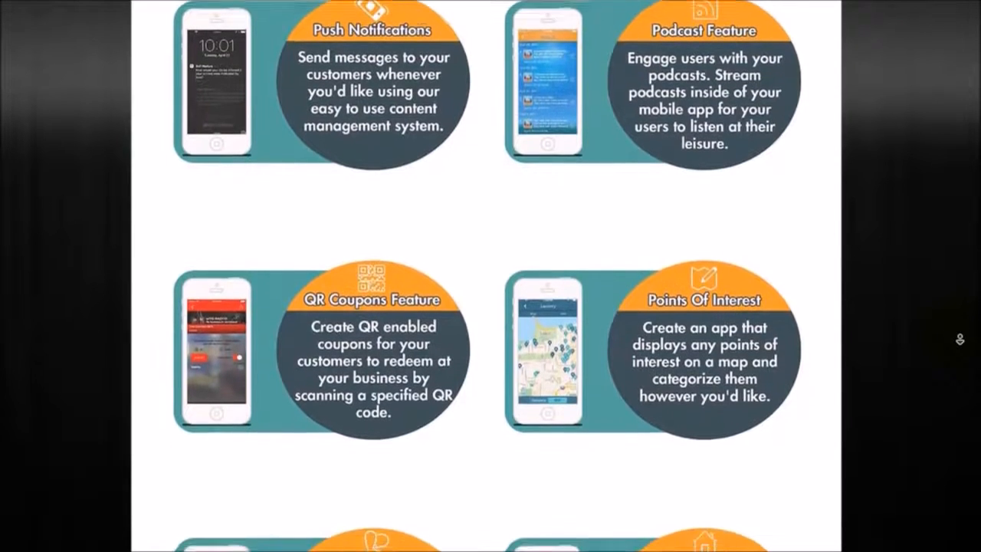
# Scroll past Tell-A-Friend, Real Estate and Sports Stats to the 'Yes... we integrate!' section.
pyautogui.scroll(-3)
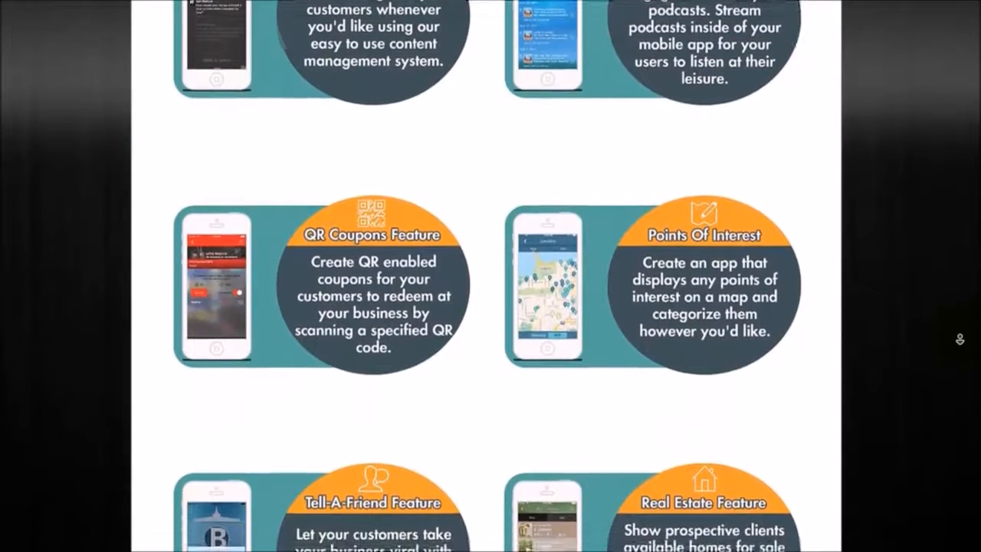
pyautogui.scroll(-3)
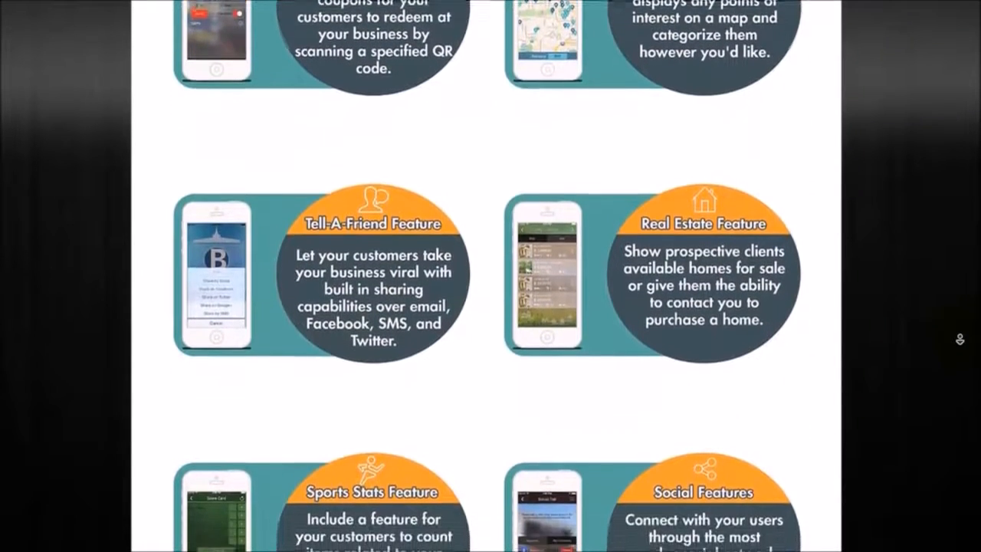
pyautogui.scroll(-3)
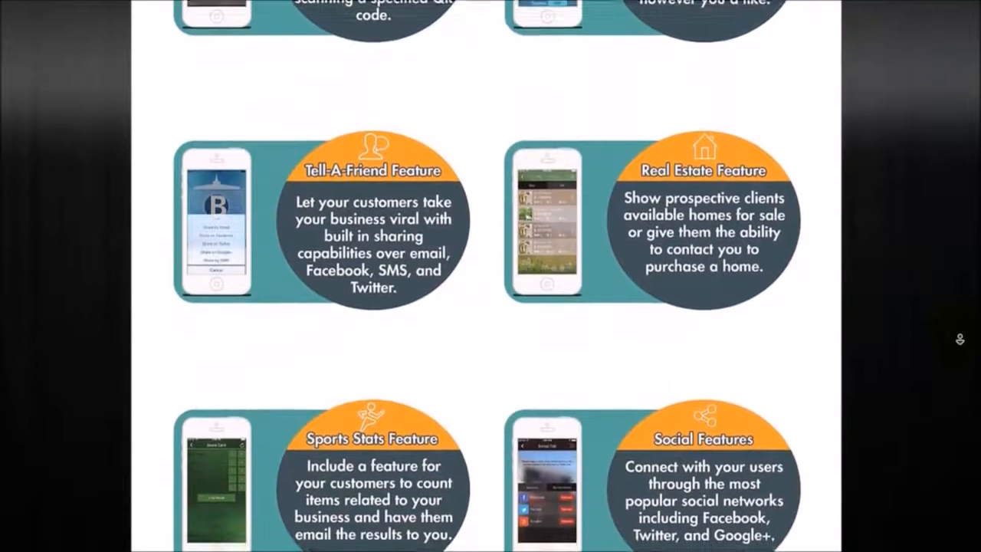
pyautogui.scroll(-3)
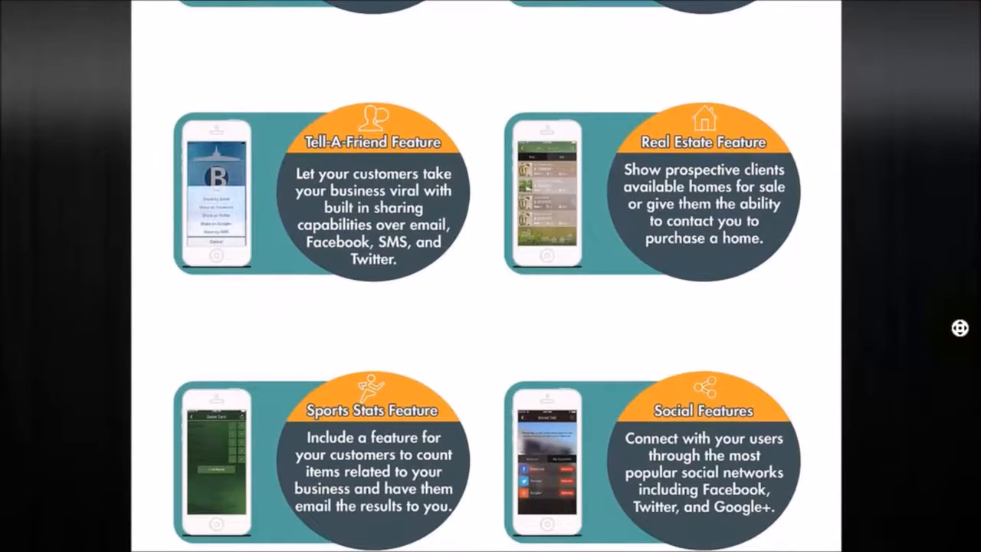
pyautogui.scroll(3)
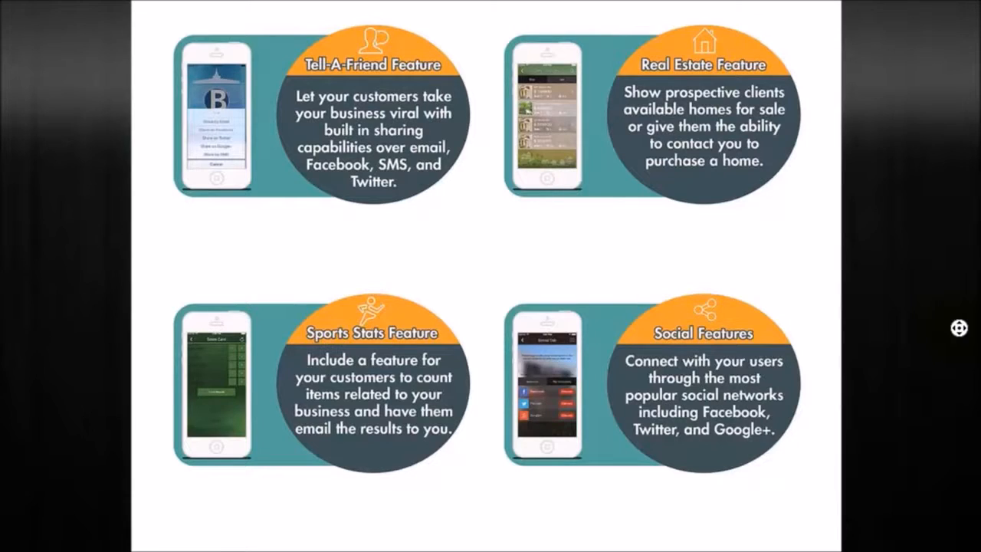
pyautogui.scroll(-3)
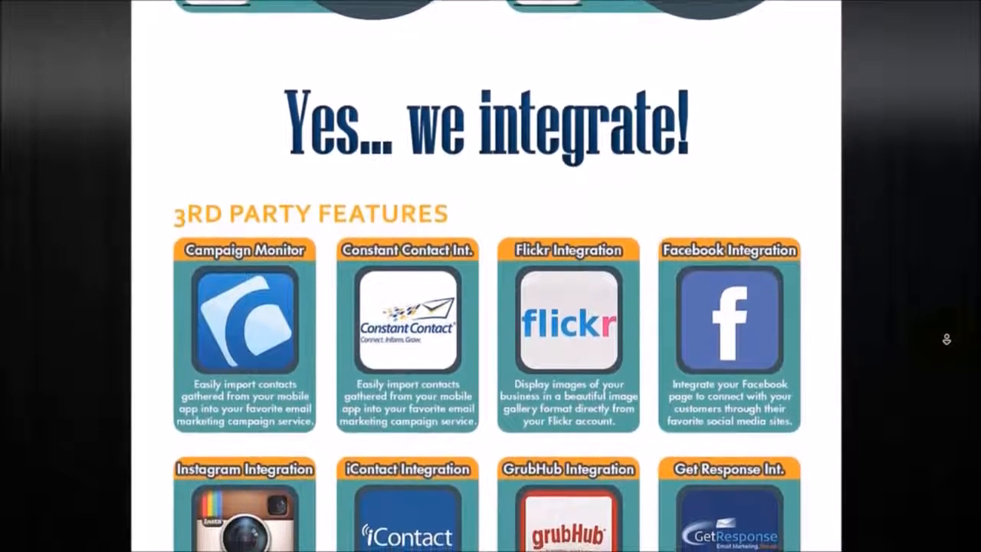
# Browse integrations through Twitter, SoundCloud, WuFoo and YouTube, ending on my.universalmobileapps.net/login.php.
pyautogui.scroll(-3)
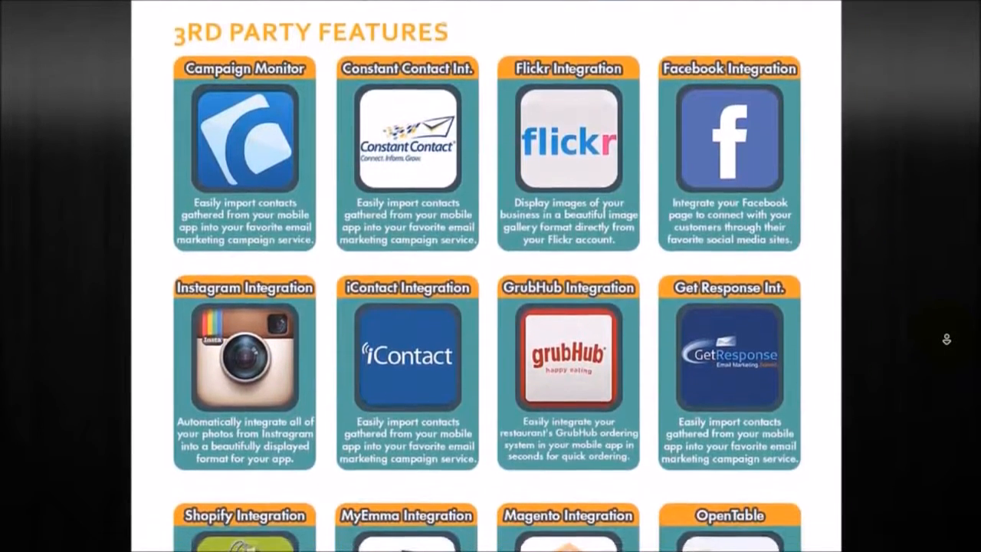
pyautogui.scroll(-3)
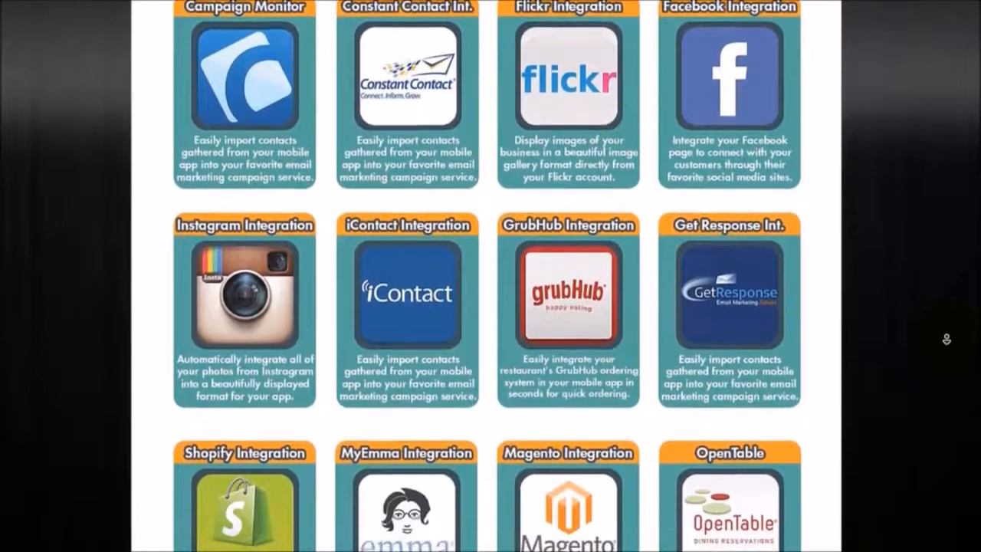
pyautogui.scroll(-3)
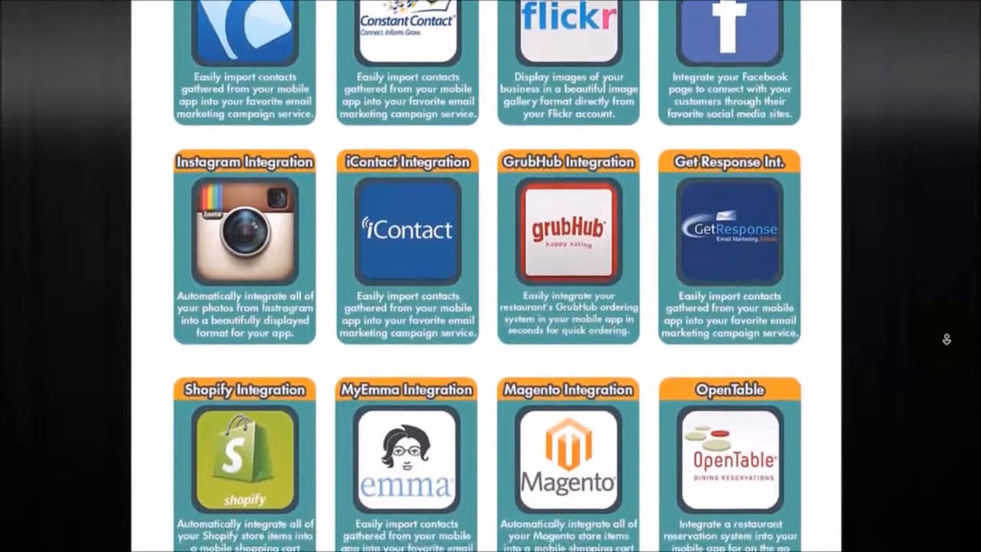
pyautogui.scroll(-3)
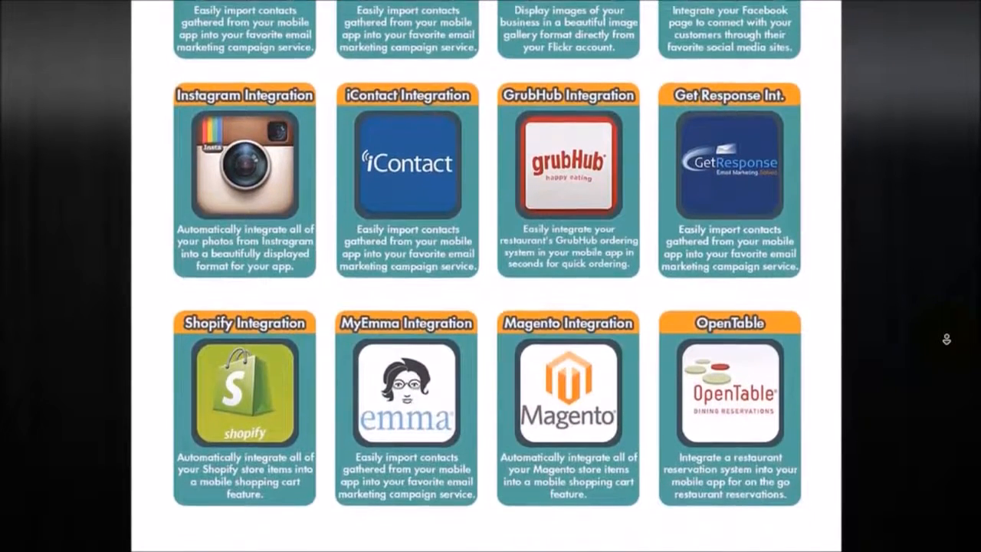
pyautogui.scroll(-3)
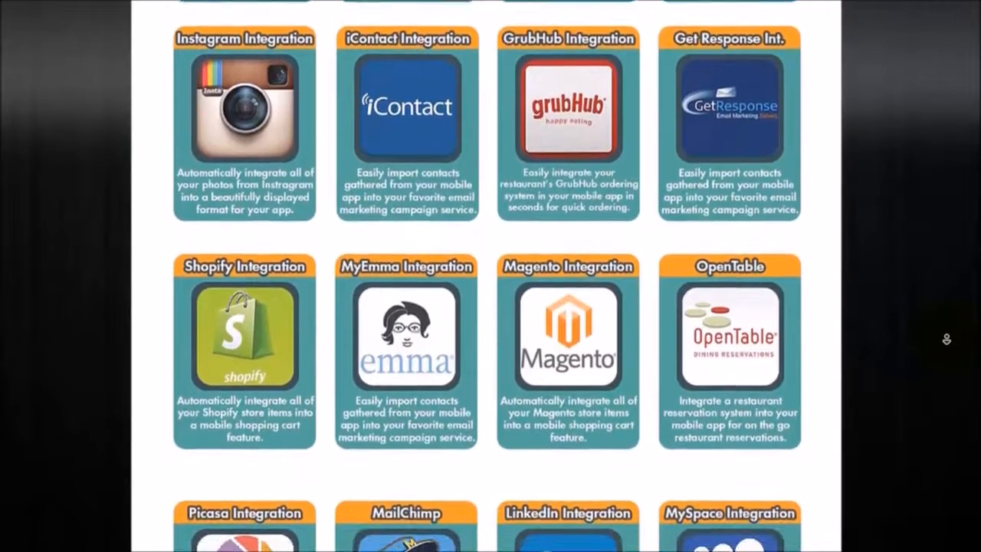
pyautogui.scroll(-3)
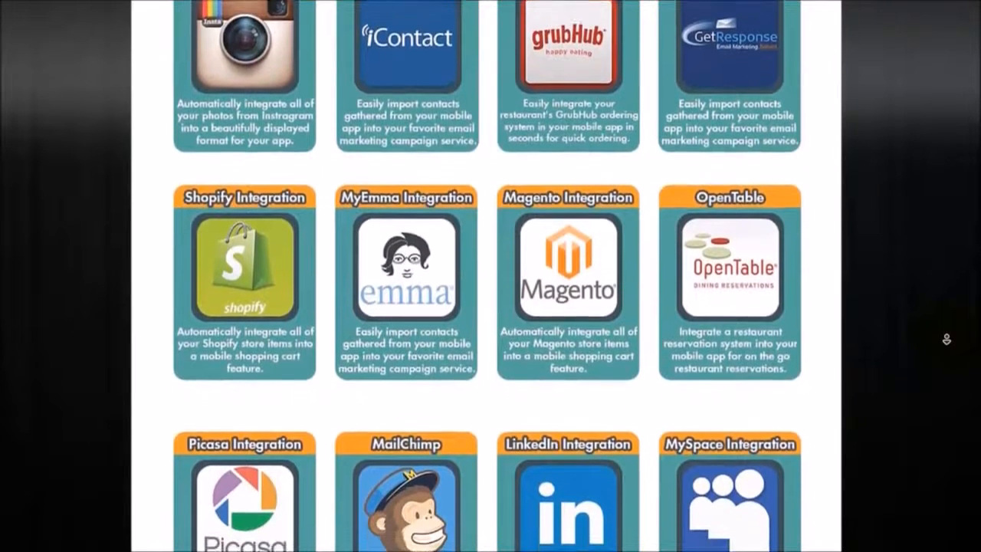
pyautogui.scroll(-3)
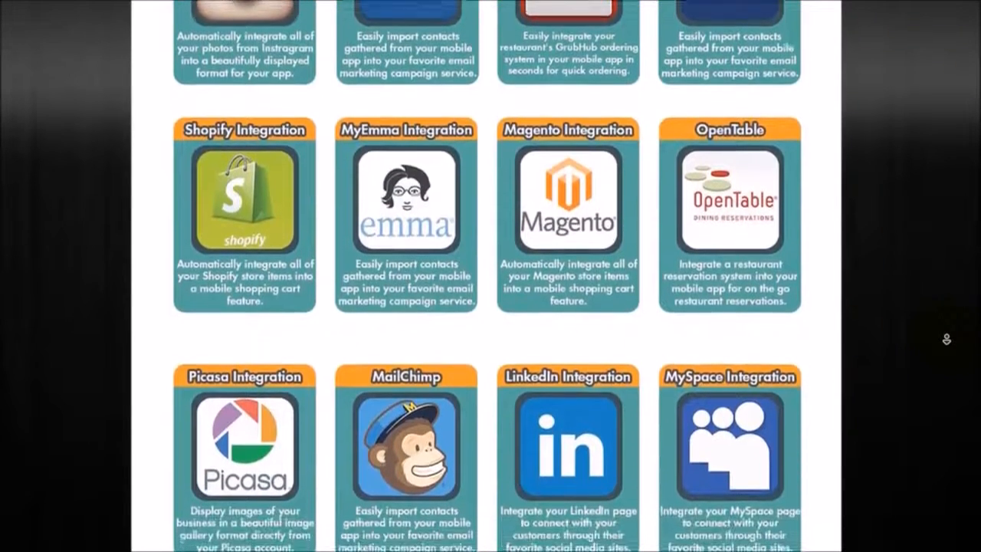
pyautogui.scroll(-3)
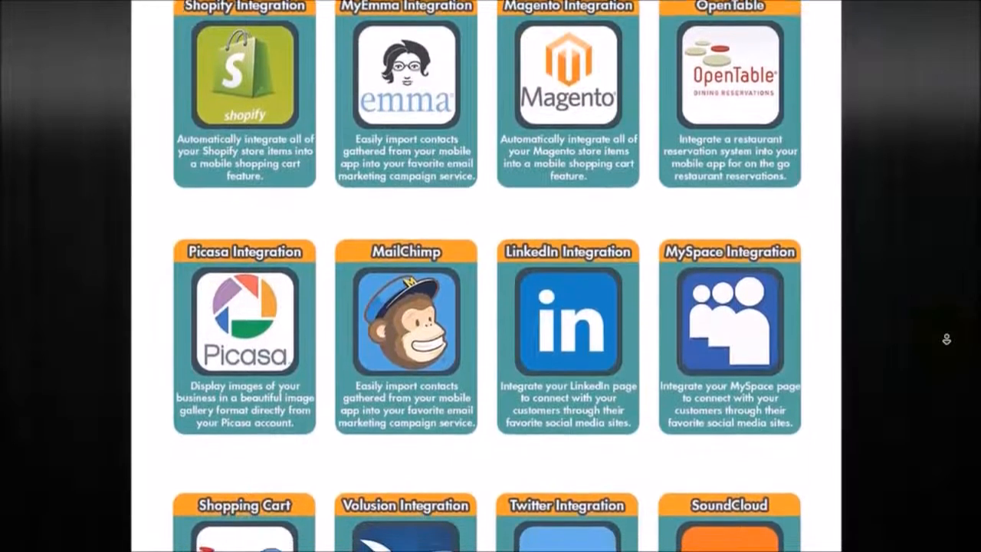
pyautogui.scroll(-3)
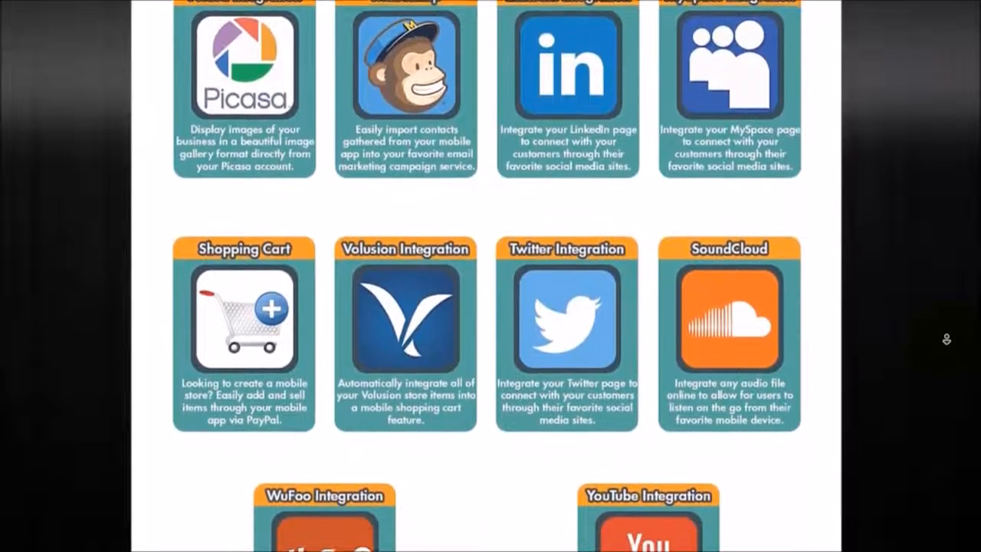
pyautogui.scroll(-3)
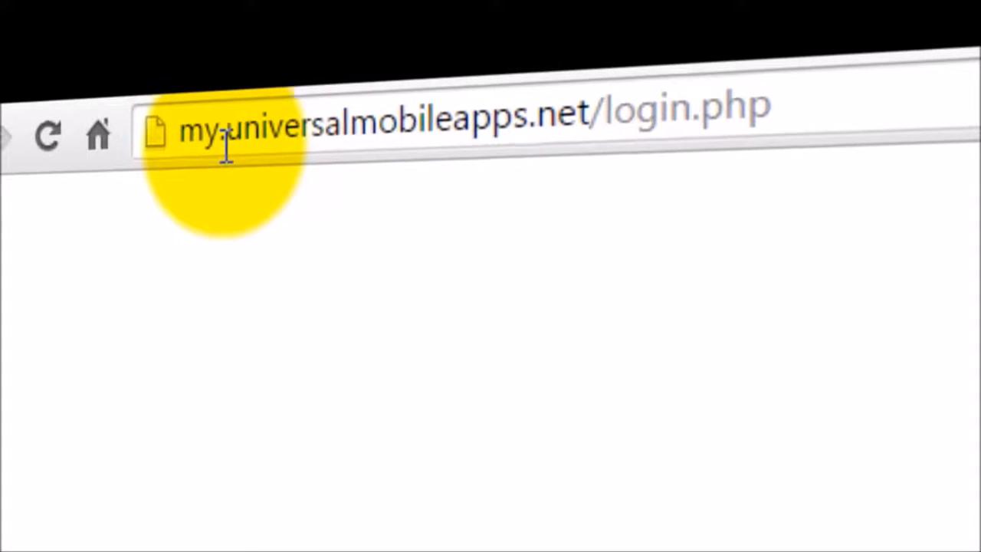
# Log in with the saved credentials and land on the Functionality tab.
pyautogui.click(520, 339)
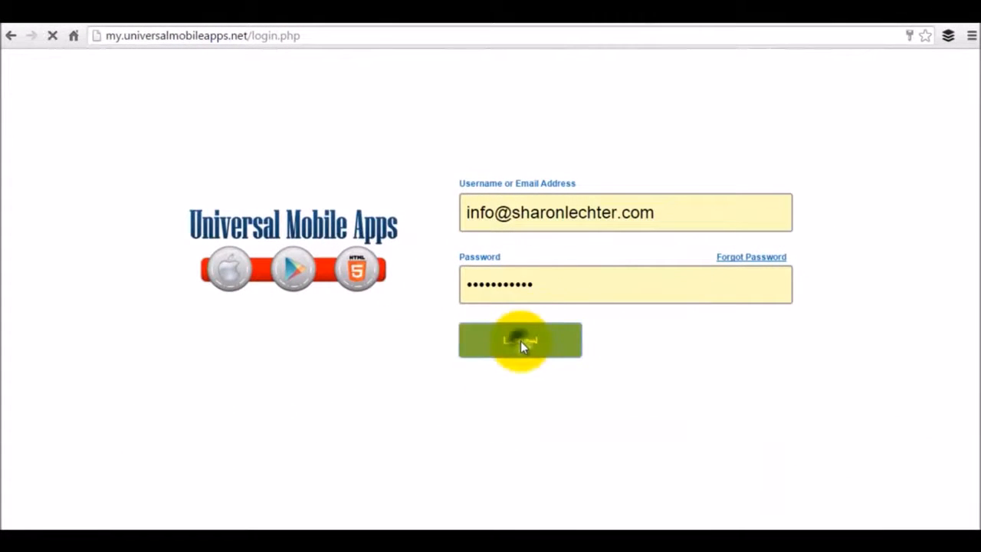
pyautogui.click(520, 340)
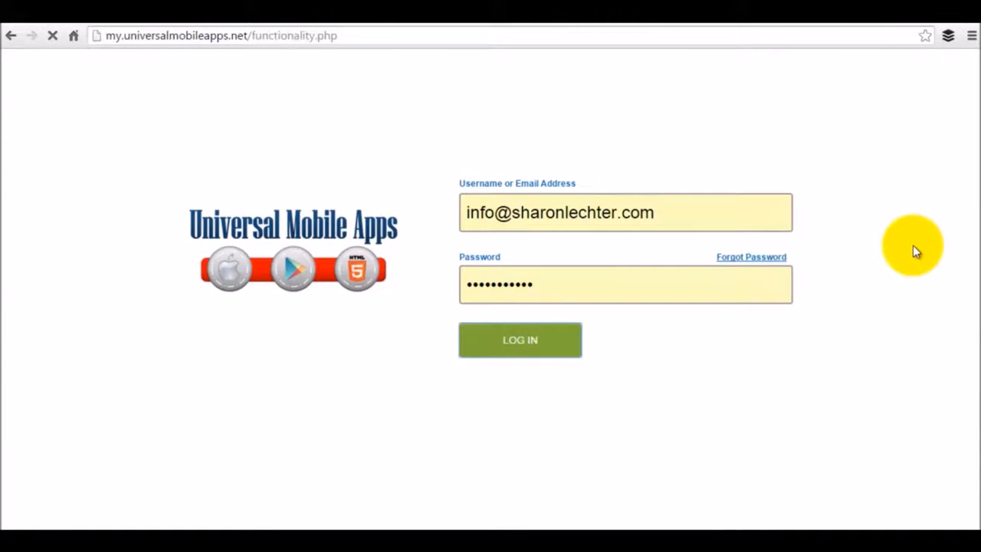
pyautogui.click(520, 340)
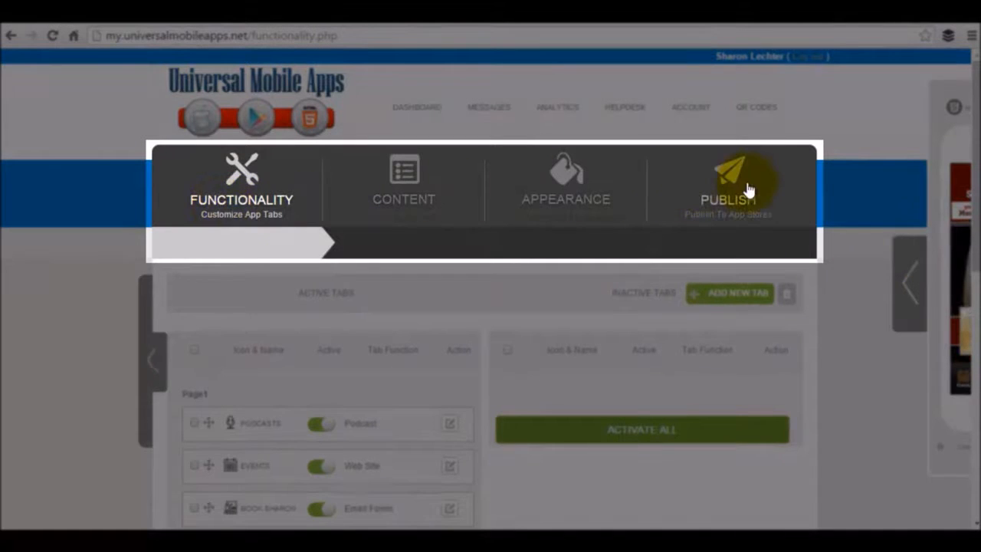
pyautogui.moveTo(103, 314)
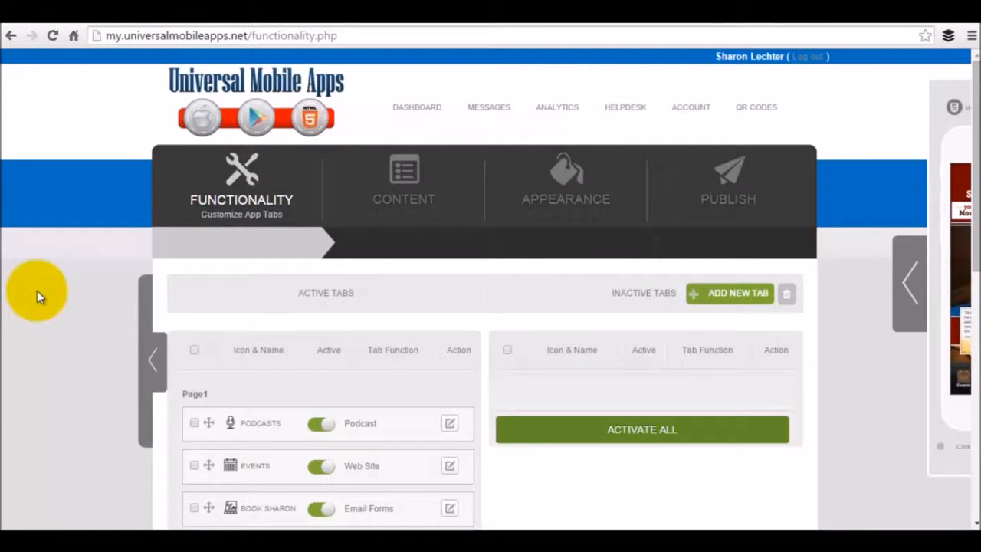
pyautogui.moveTo(70, 296)
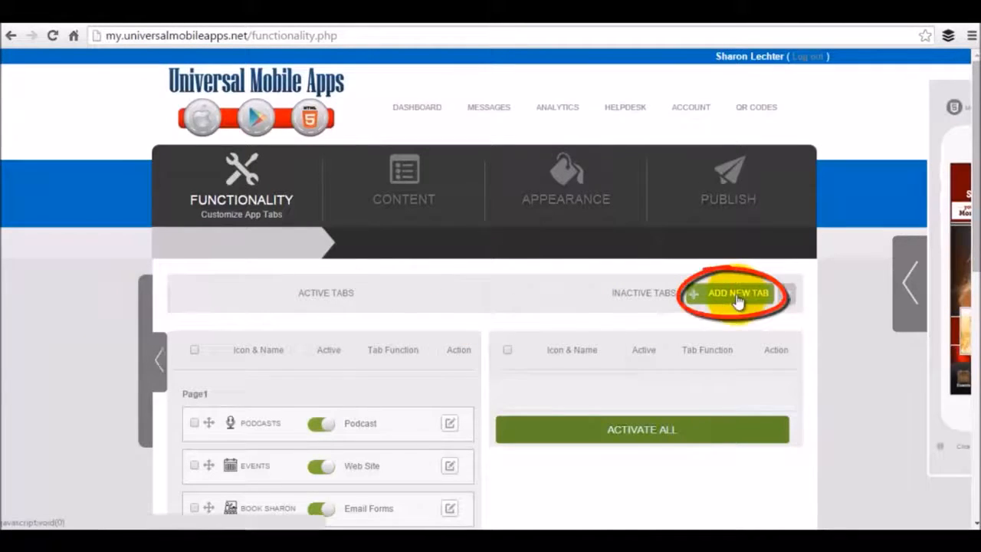
pyautogui.click(732, 293)
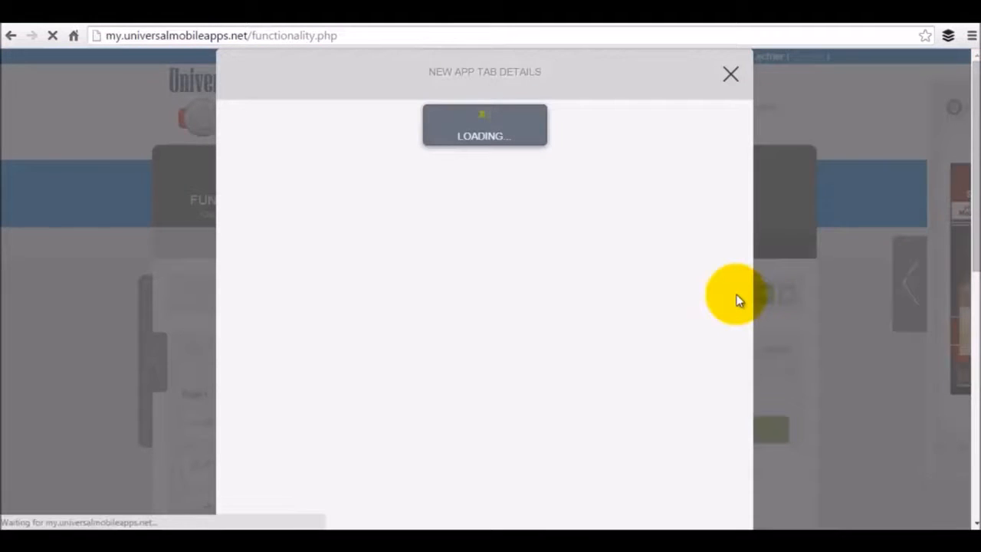
pyautogui.moveTo(625, 209)
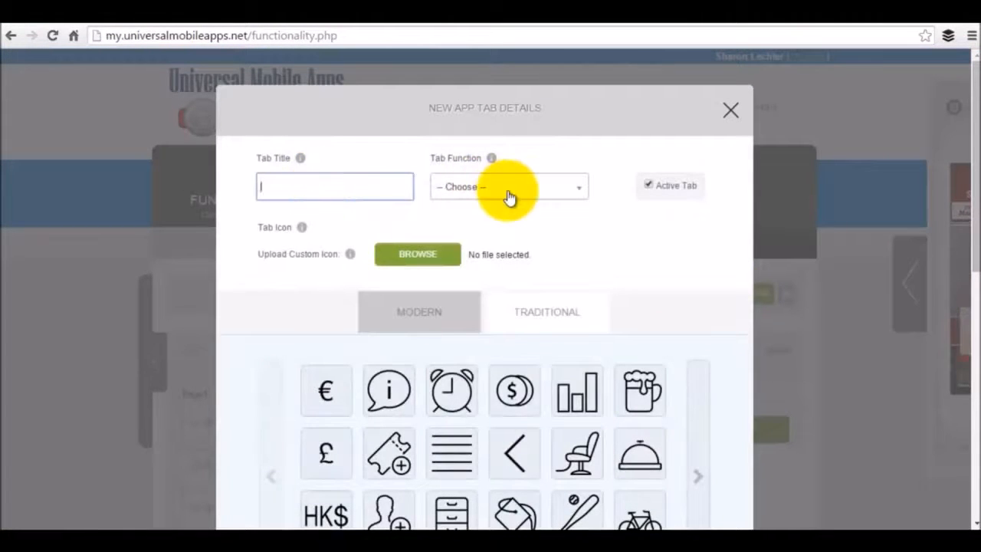
pyautogui.click(508, 187)
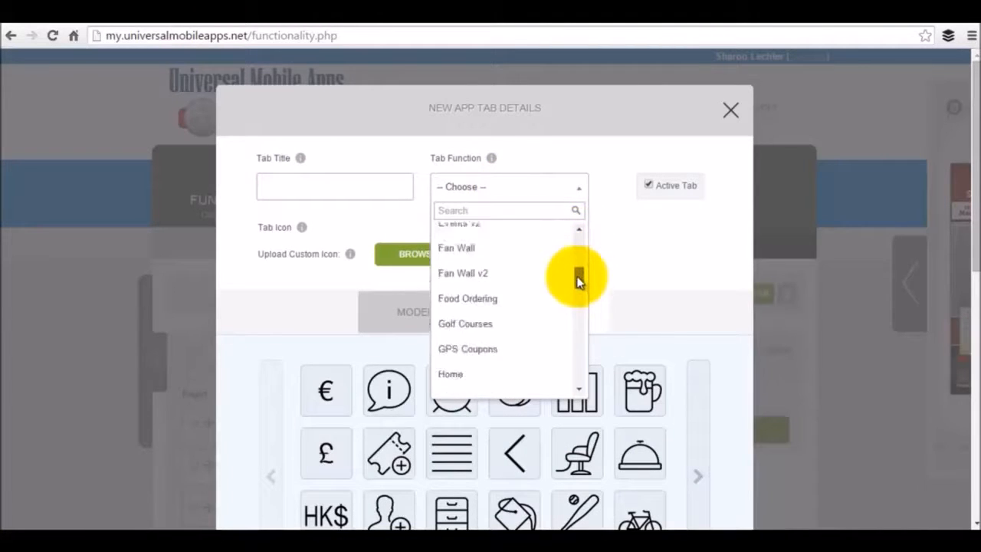
pyautogui.scroll(-3)
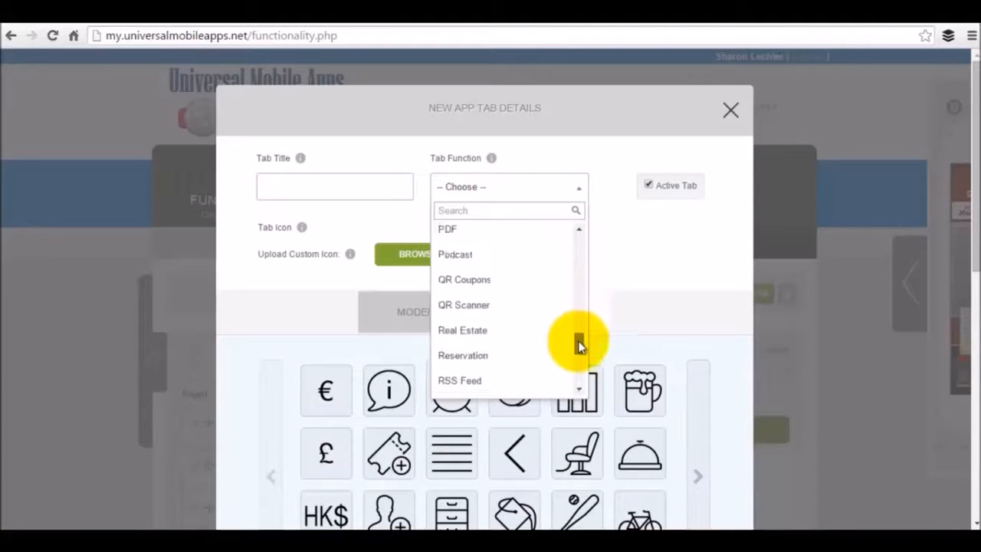
pyautogui.scroll(-3)
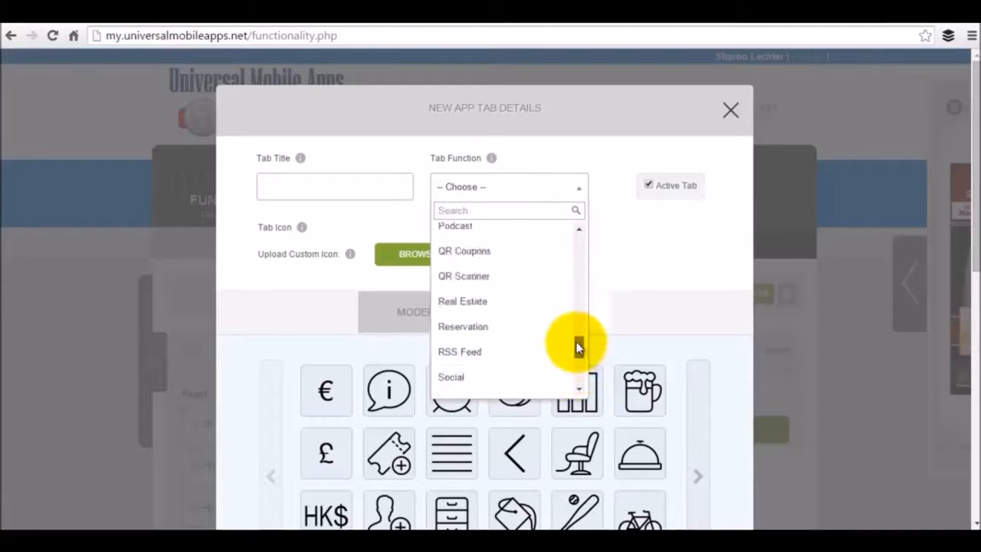
pyautogui.scroll(3)
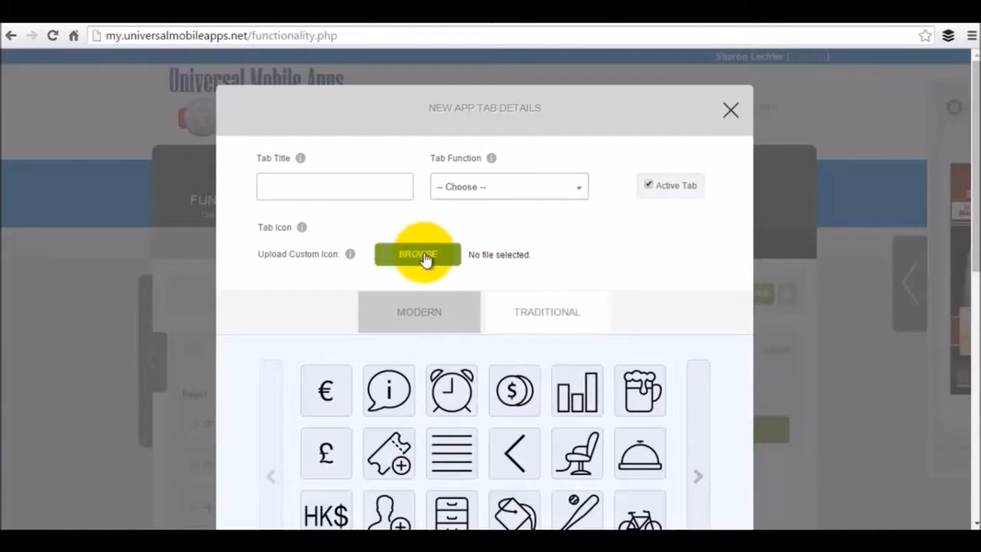
pyautogui.moveTo(534, 311)
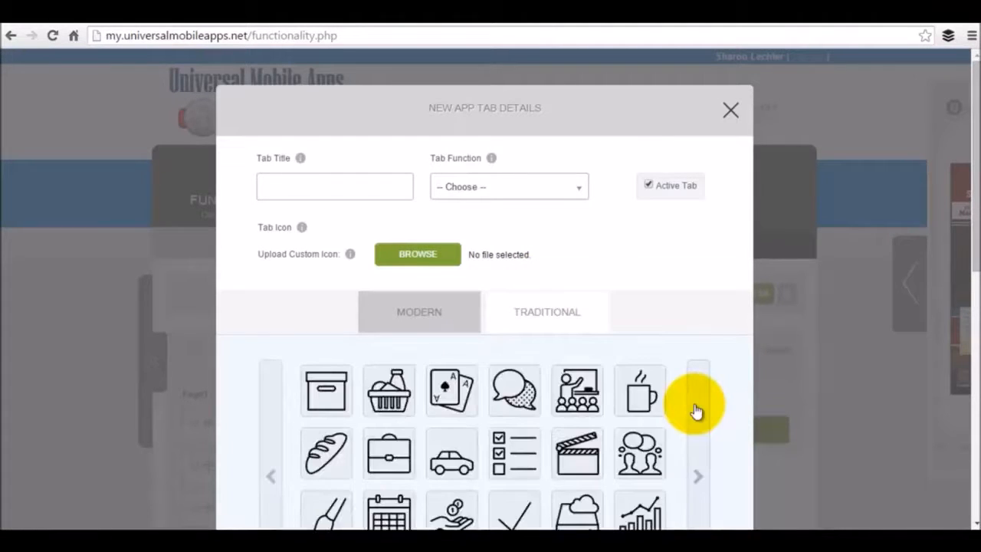
pyautogui.click(546, 311)
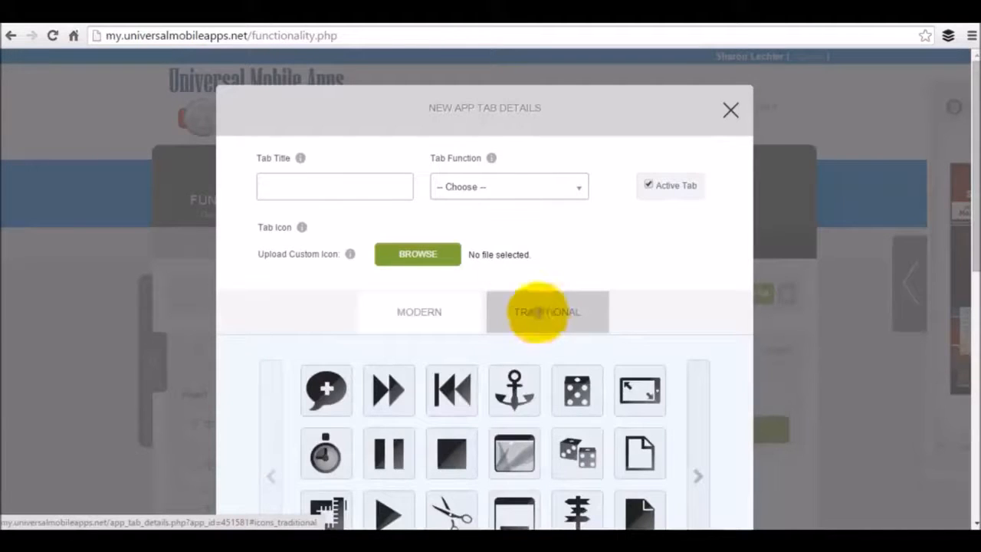
pyautogui.click(729, 110)
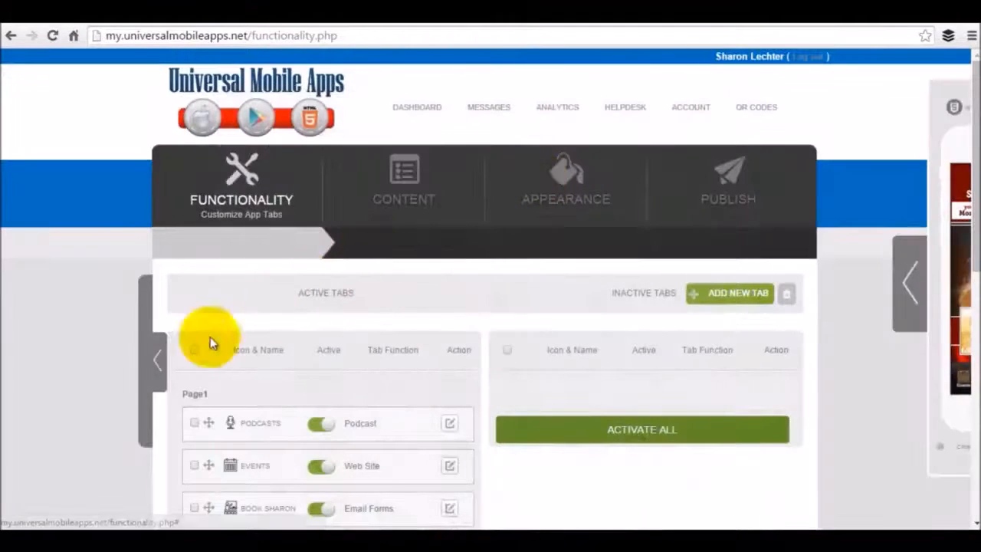
# Open the CONTENT tab and scroll to review the Podcasts tab's RSS feed settings.
pyautogui.click(404, 184)
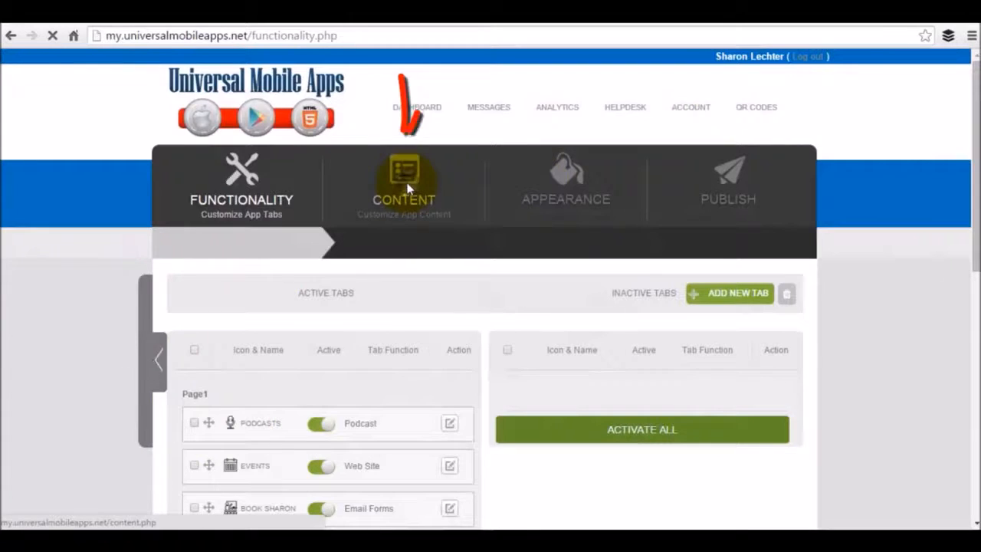
pyautogui.click(404, 180)
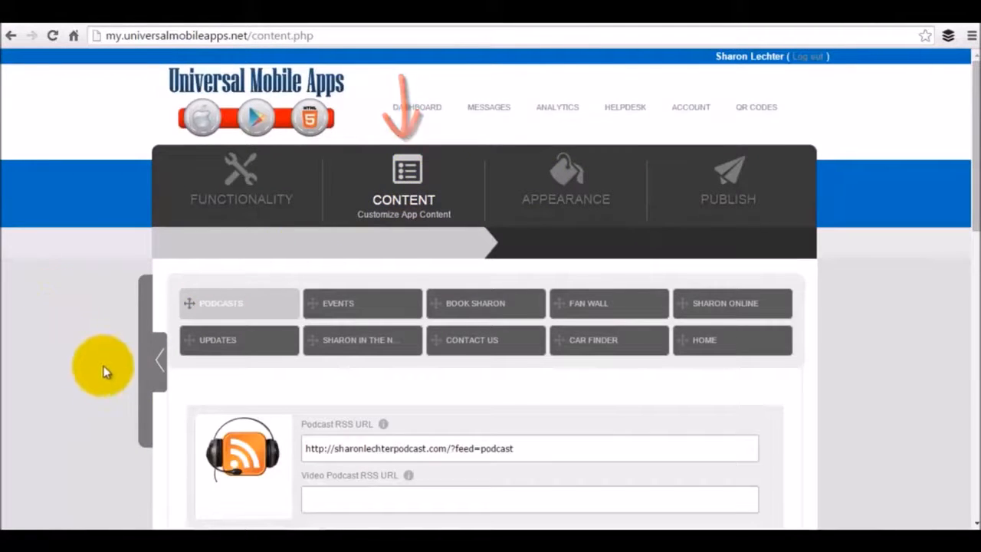
pyautogui.scroll(-3)
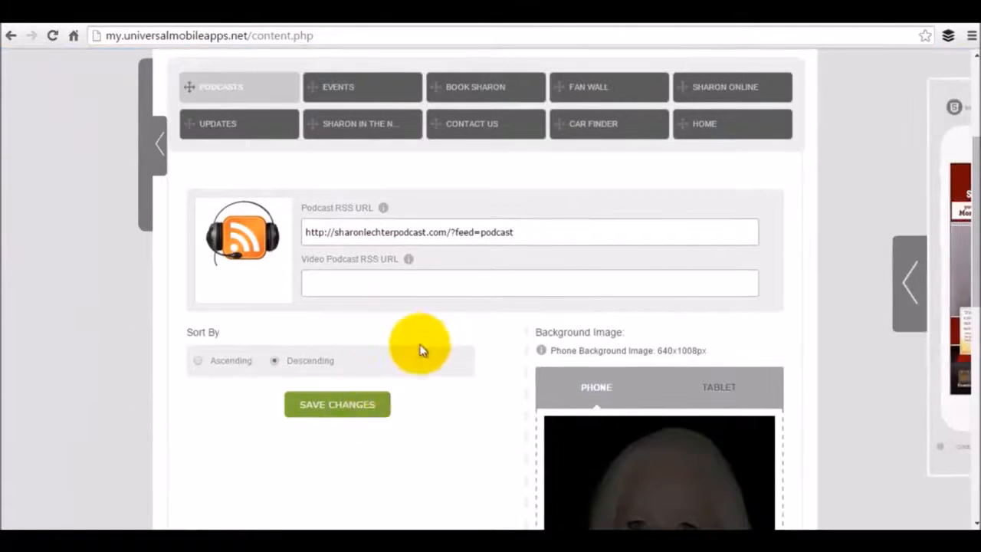
pyautogui.scroll(3)
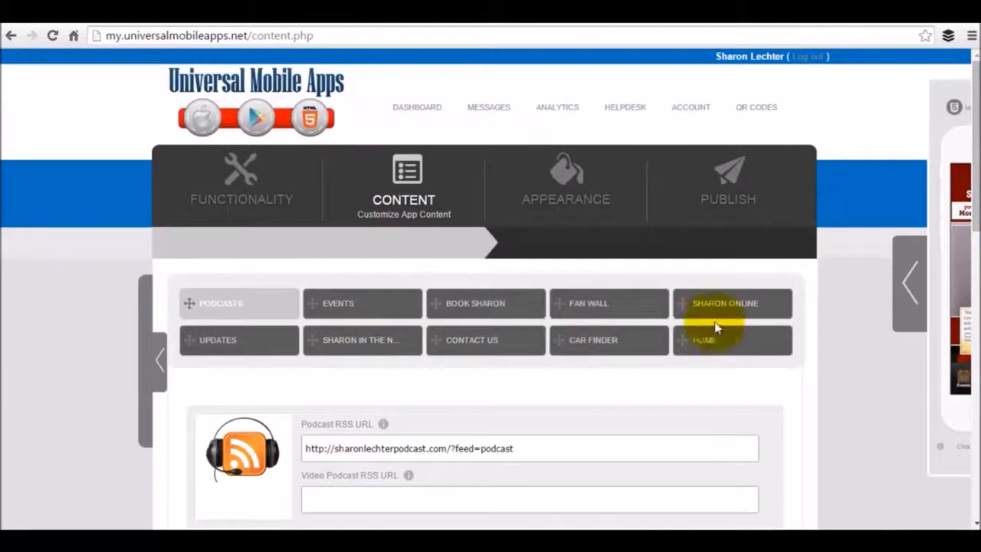
pyautogui.moveTo(613, 322)
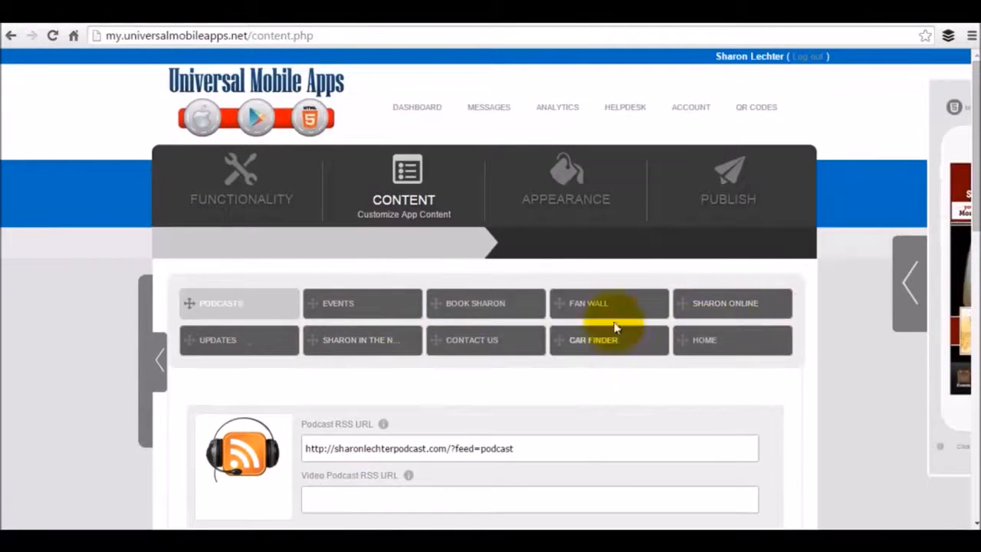
pyautogui.click(565, 180)
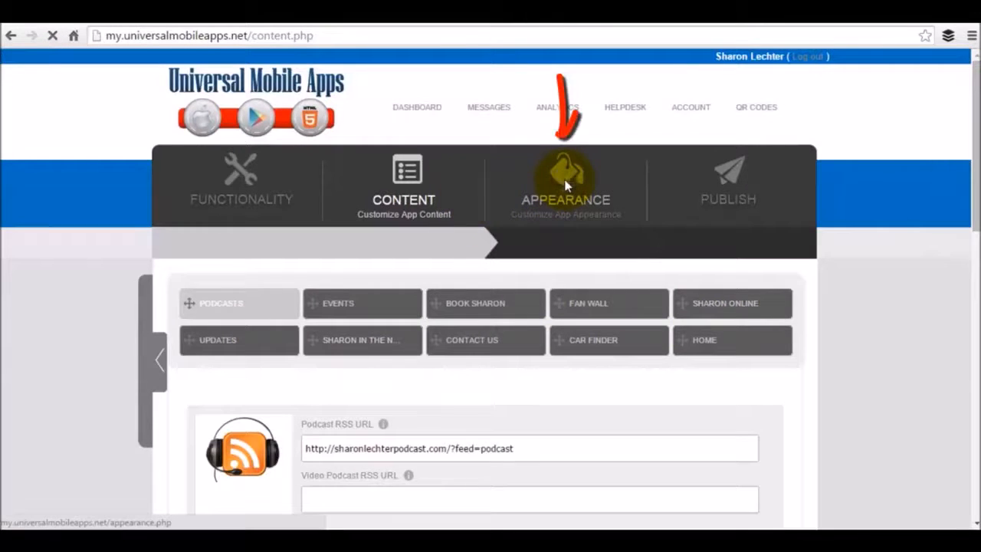
pyautogui.click(565, 184)
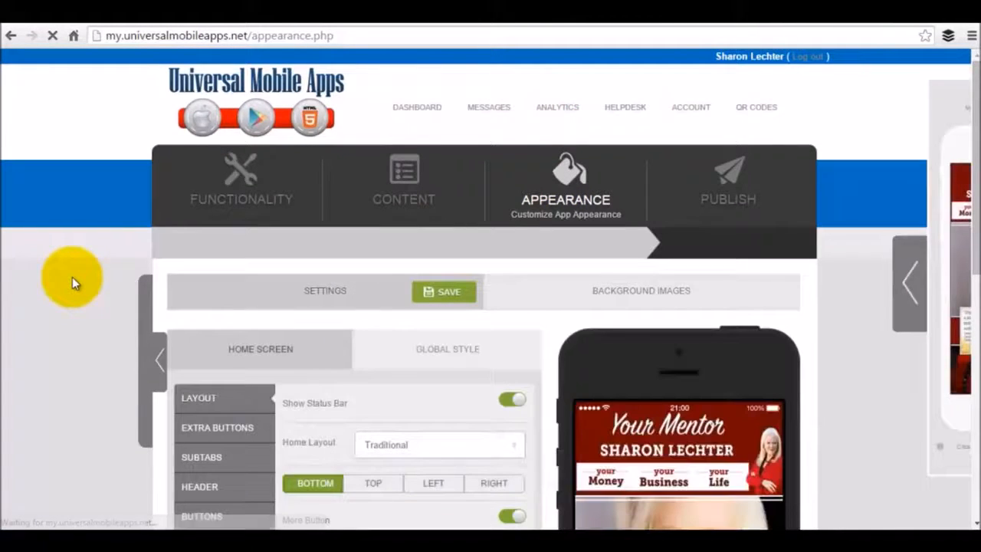
pyautogui.scroll(-3)
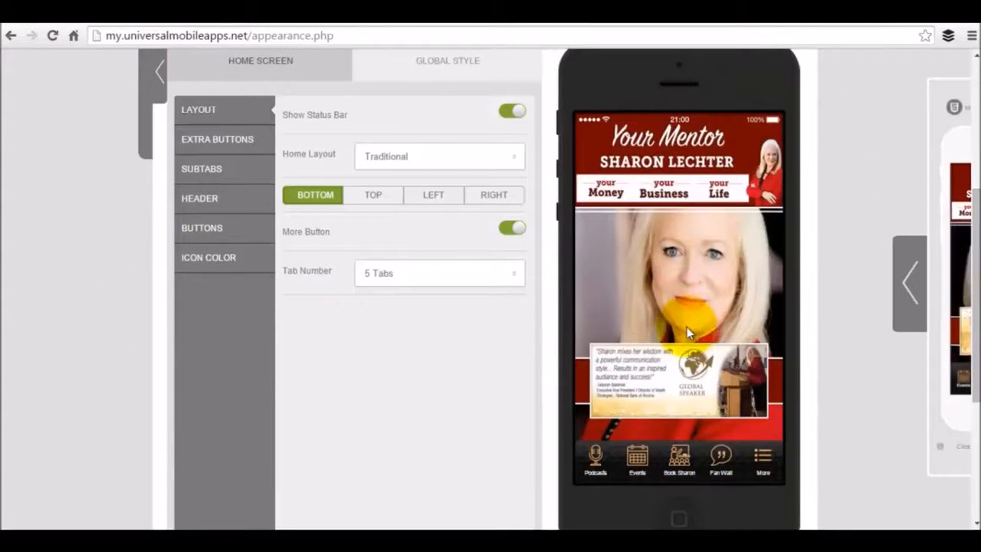
pyautogui.scroll(3)
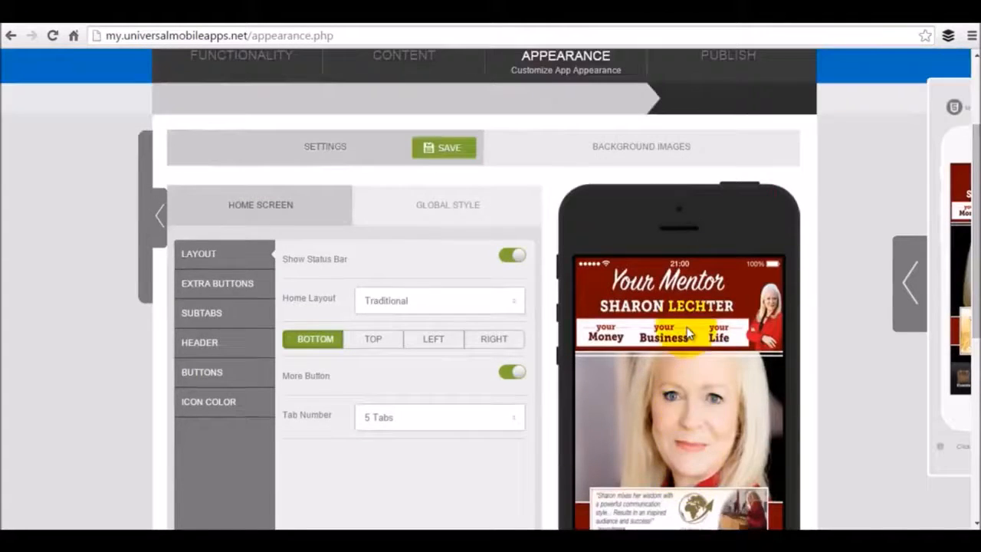
pyautogui.scroll(3)
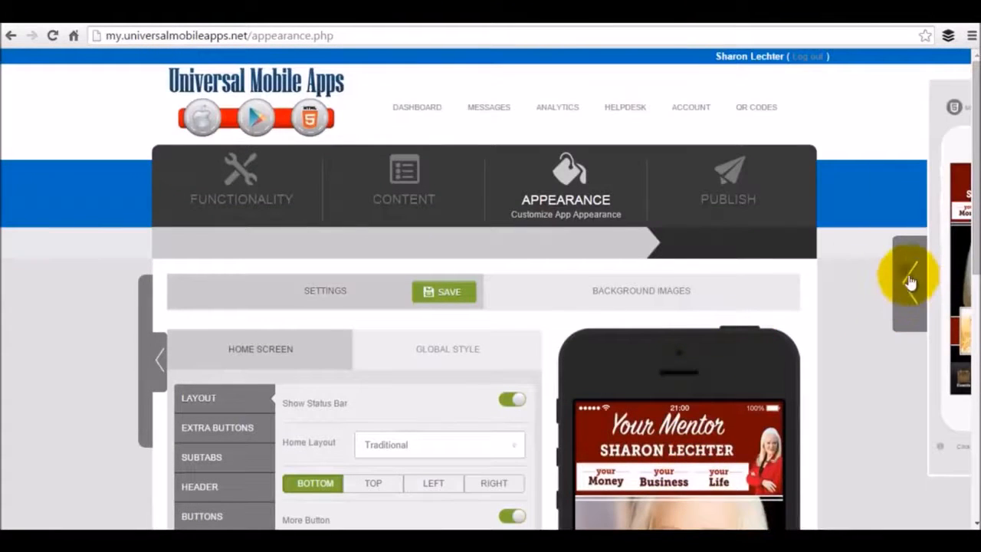
pyautogui.click(908, 280)
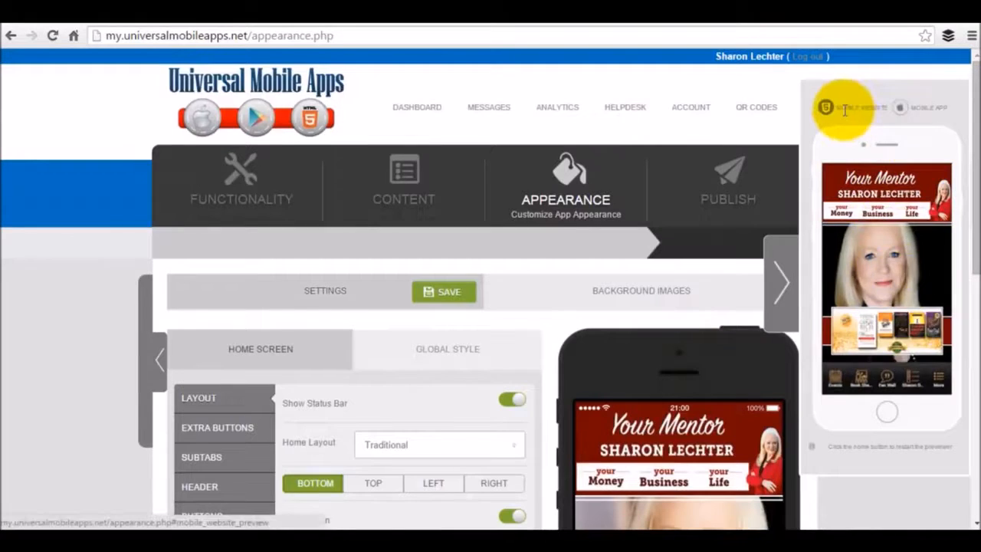
pyautogui.click(928, 107)
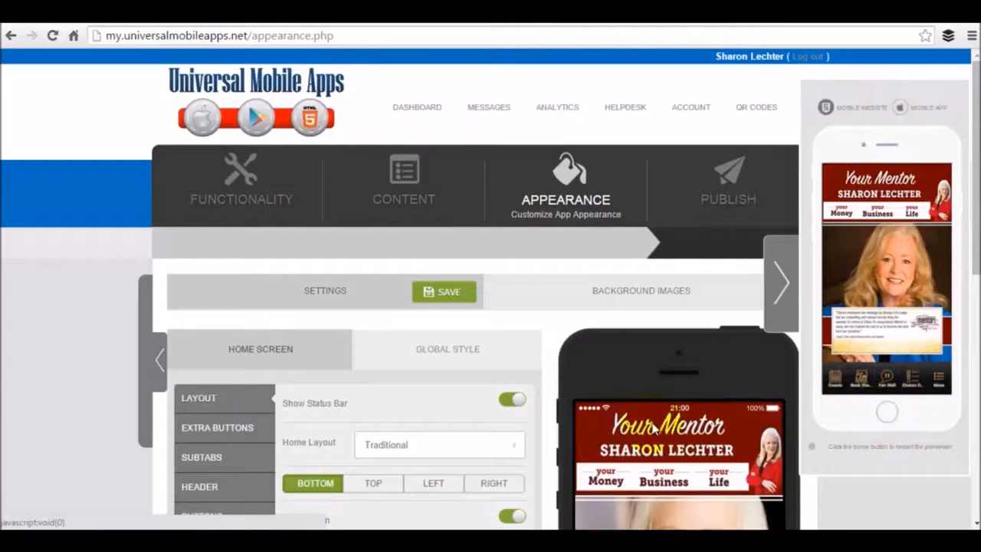
pyautogui.click(782, 277)
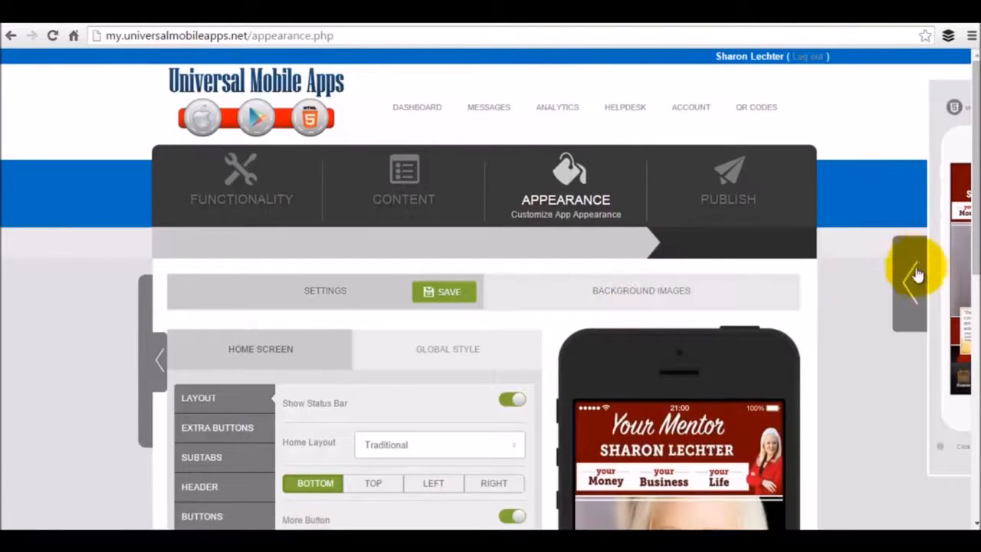
pyautogui.moveTo(727, 183)
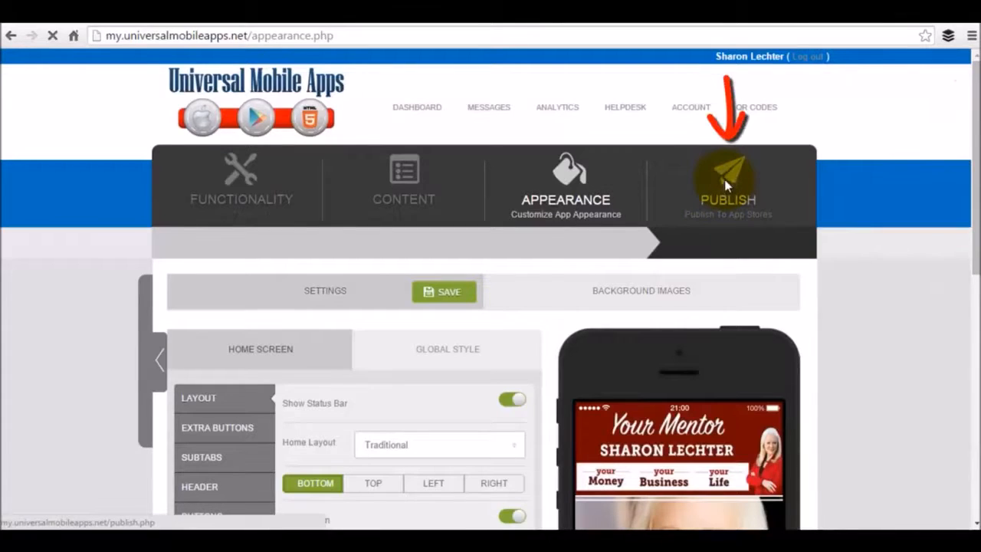
# Open the PUBLISH tab and scroll through the App Information fields.
pyautogui.click(728, 191)
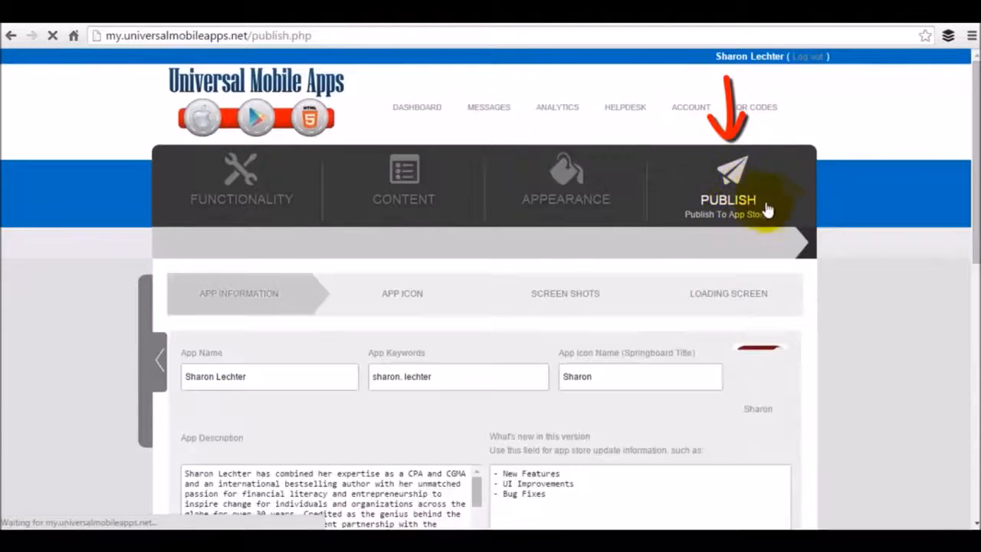
pyautogui.moveTo(870, 265)
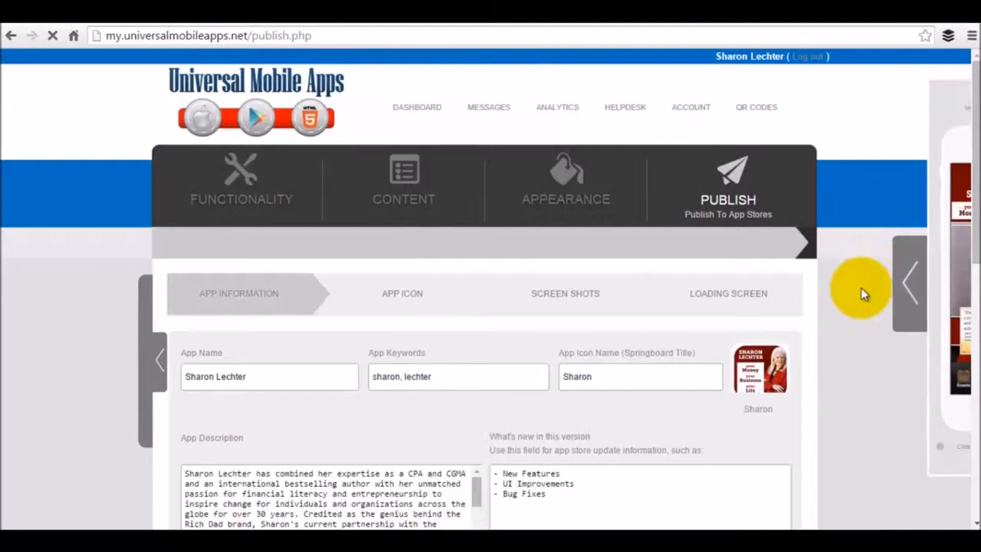
pyautogui.scroll(-3)
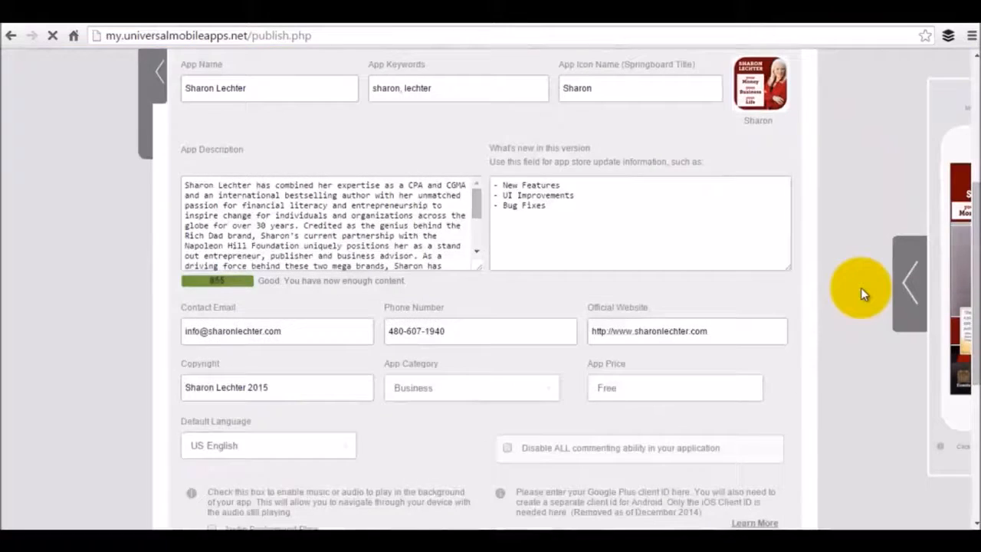
pyautogui.scroll(3)
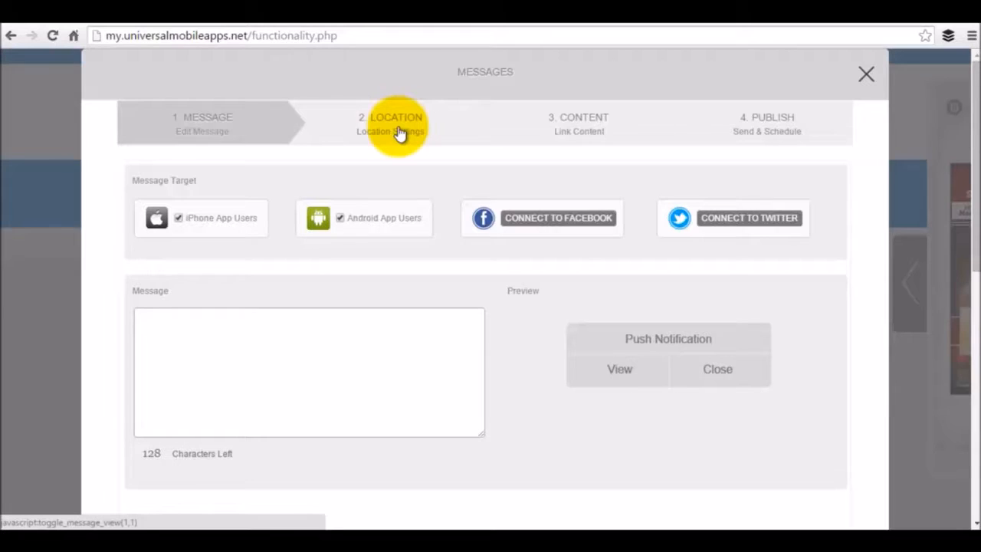
pyautogui.moveTo(584, 124)
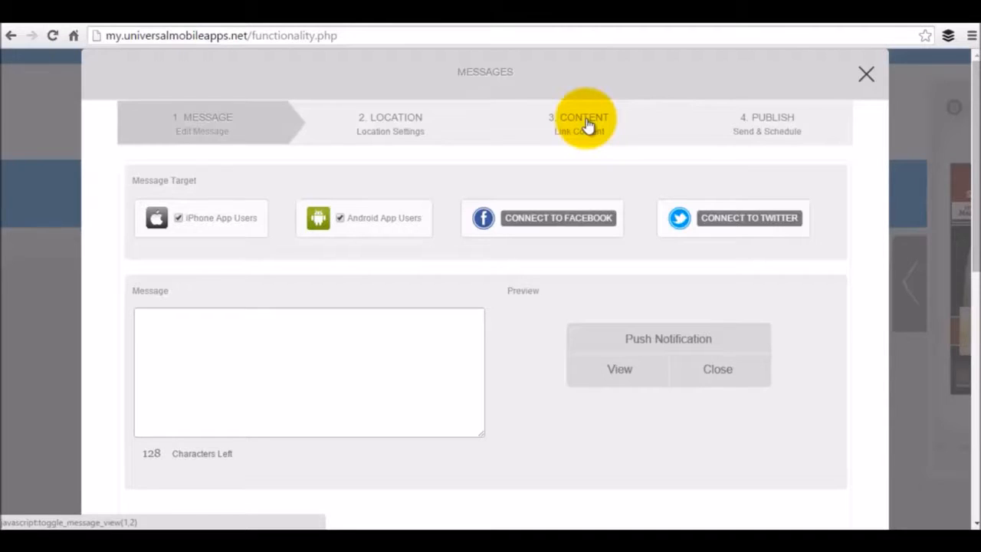
pyautogui.moveTo(770, 123)
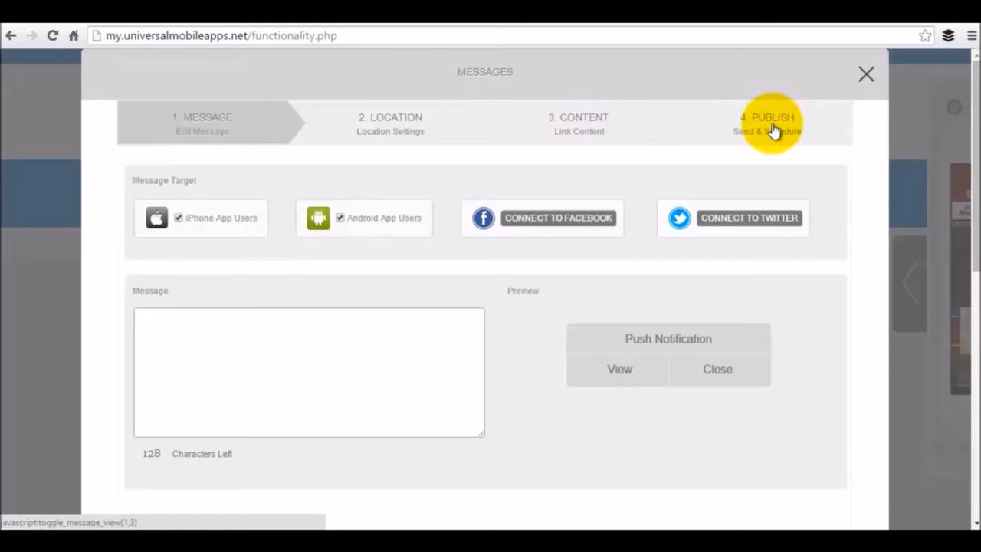
pyautogui.moveTo(866, 75)
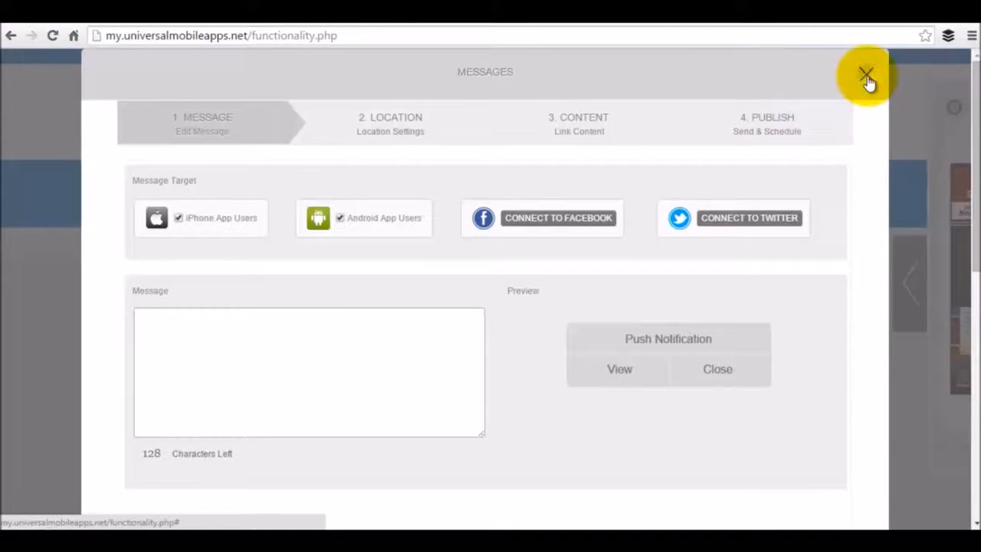
# Close the Messages push composer dialog.
pyautogui.click(866, 76)
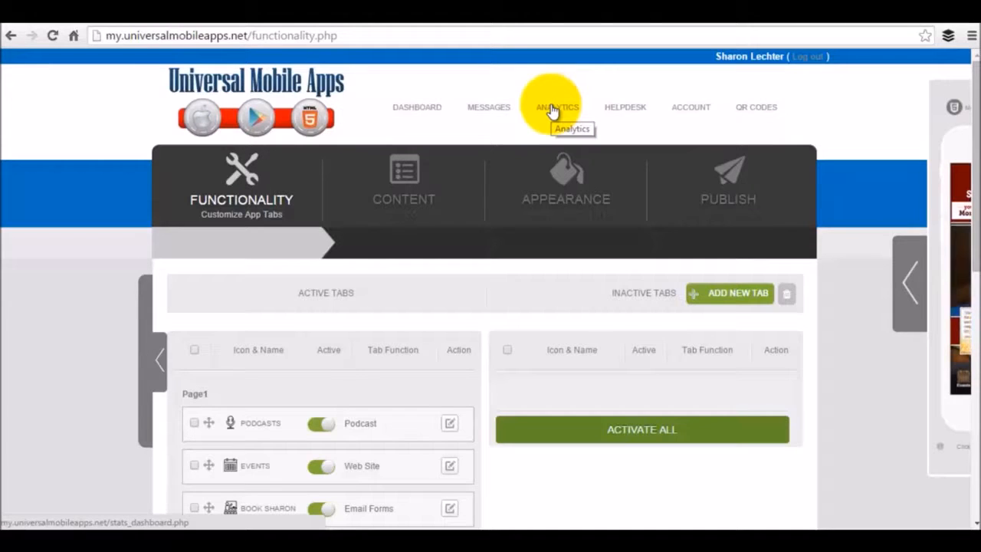
pyautogui.moveTo(624, 111)
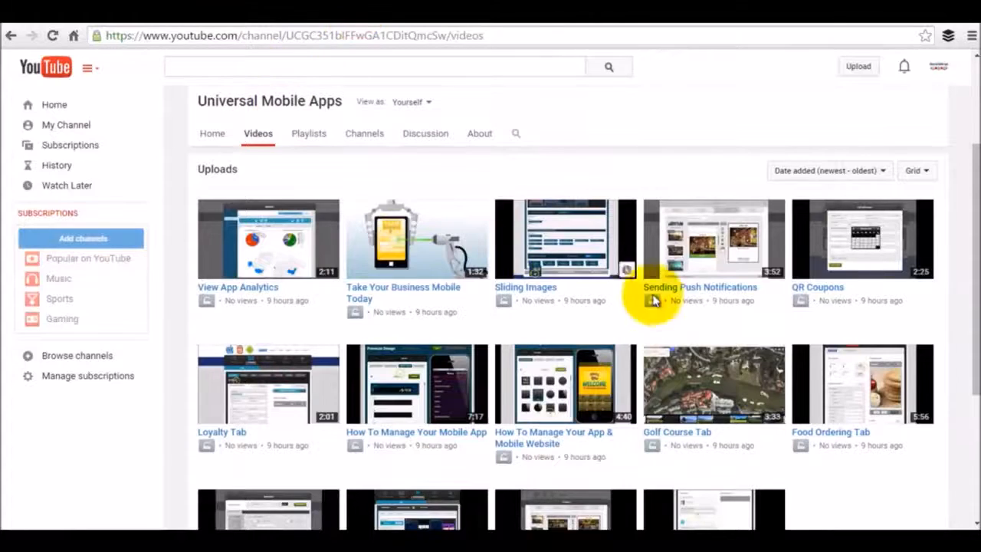
# Scroll through the YouTube channel's Uploads grid, then return to the builder.
pyautogui.scroll(3)
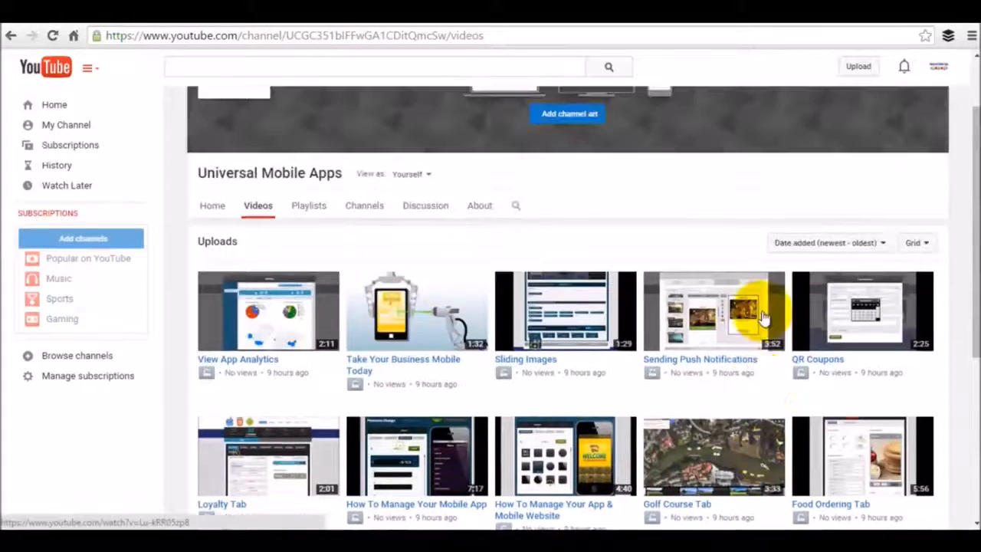
pyautogui.scroll(-3)
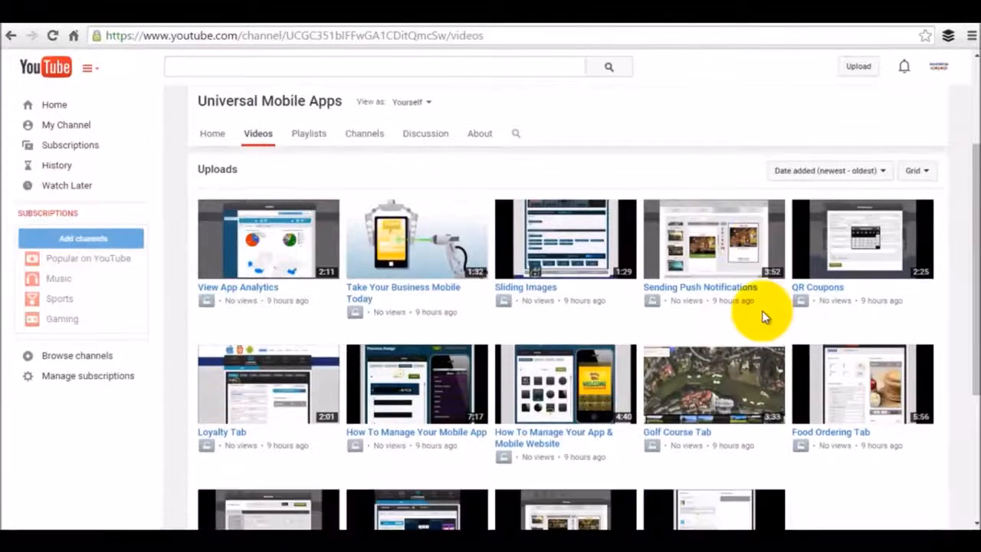
pyautogui.click(291, 35)
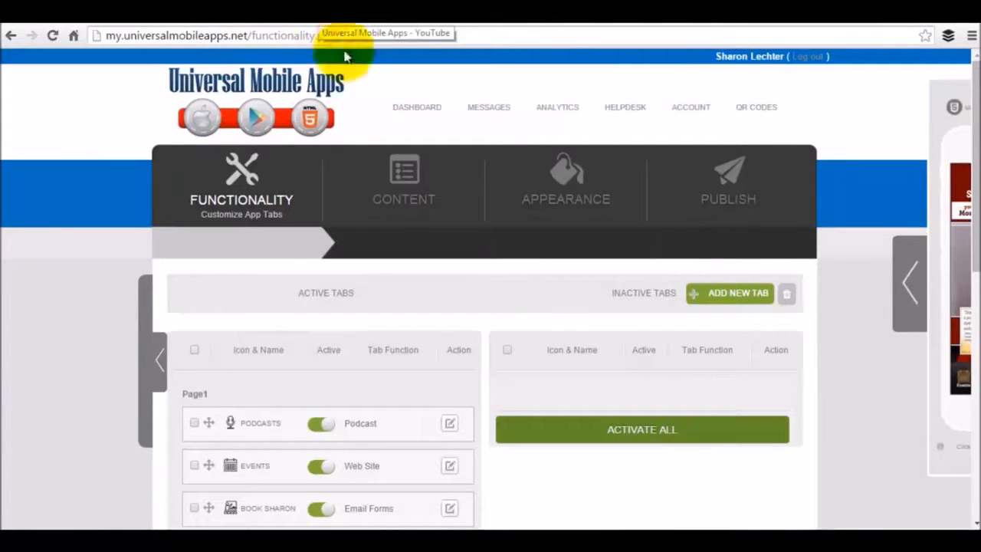
pyautogui.moveTo(690, 107)
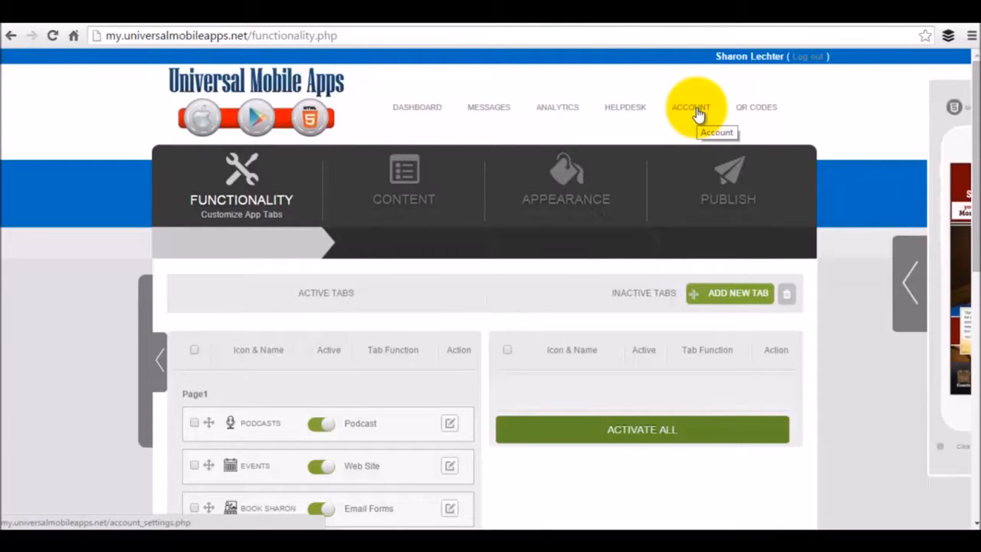
pyautogui.moveTo(756, 107)
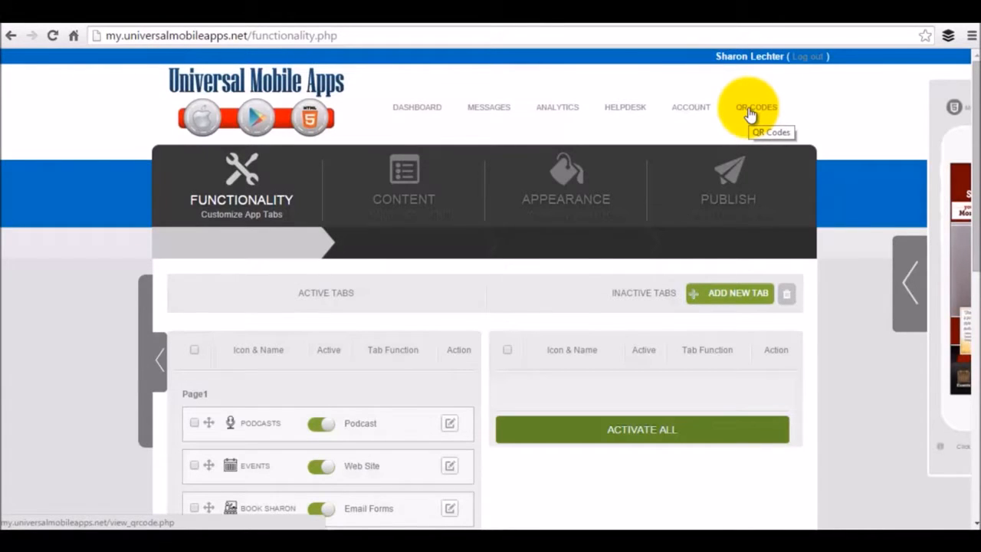
pyautogui.moveTo(868, 393)
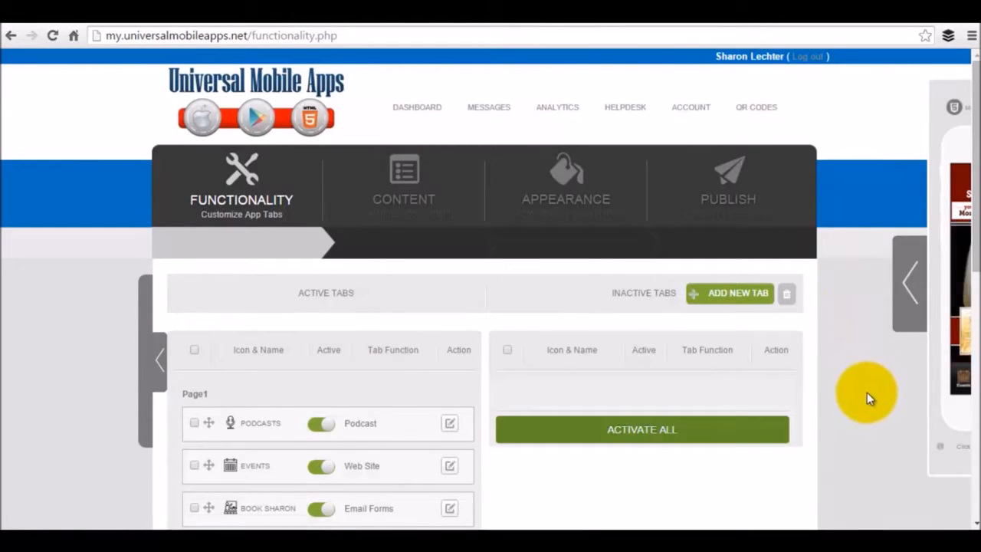